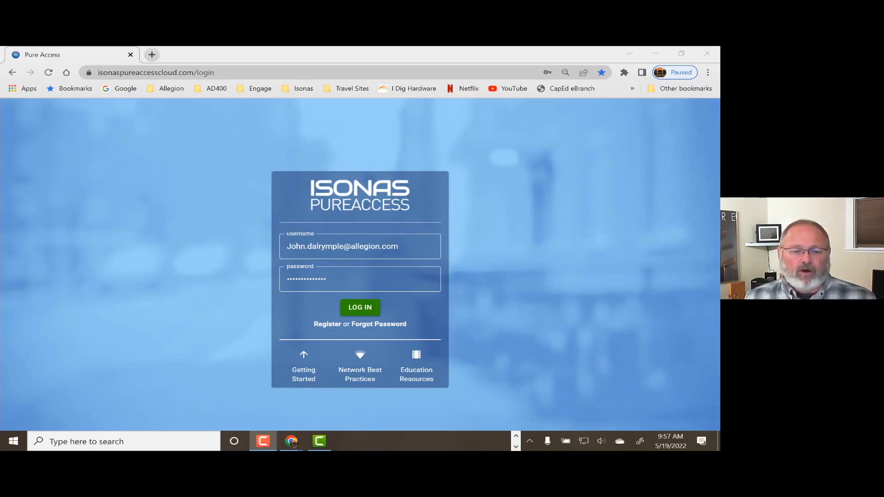
mouse_move(537, 261)
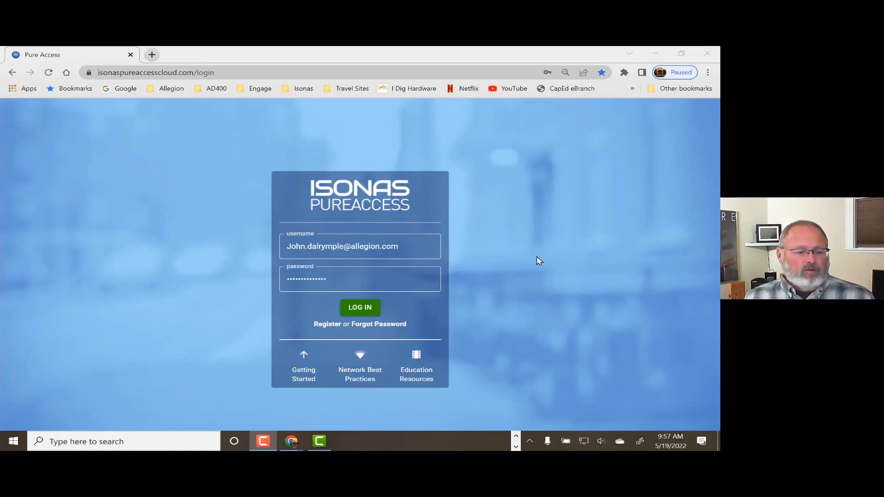
Step: Log in and select the AAAImportAuto tenant to reach its dashboard
click(361, 307)
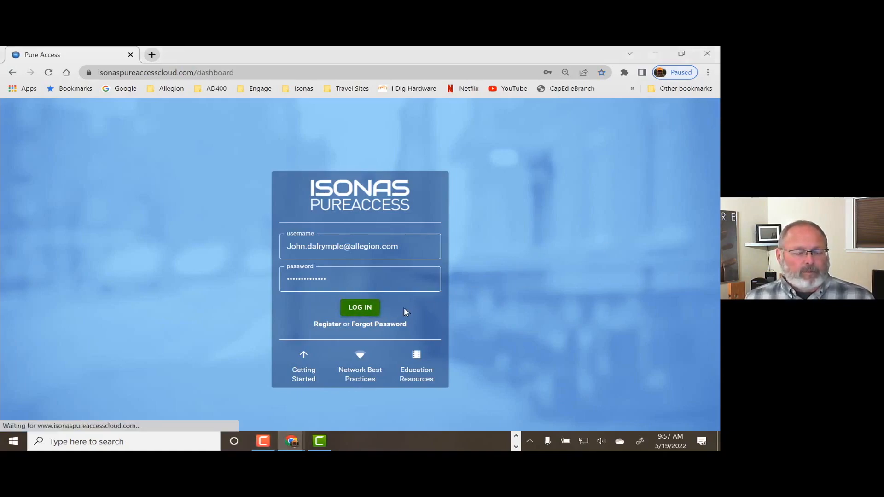
click(361, 308)
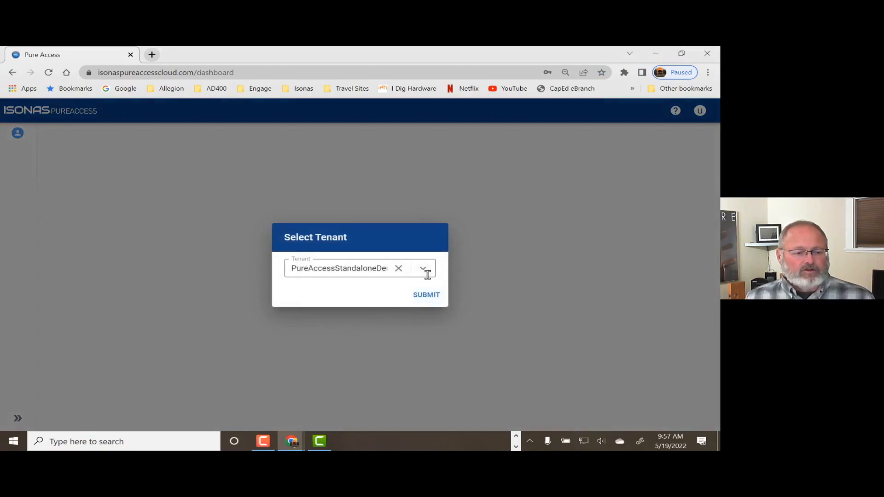
click(423, 268)
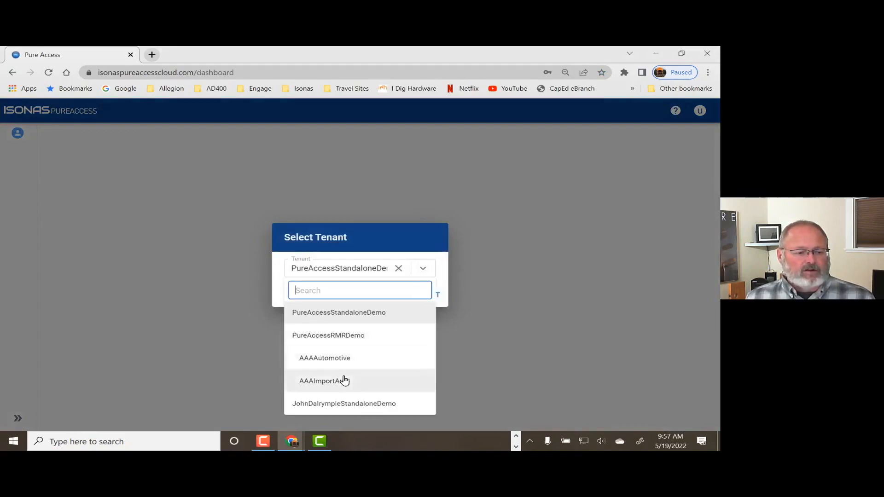
click(324, 380)
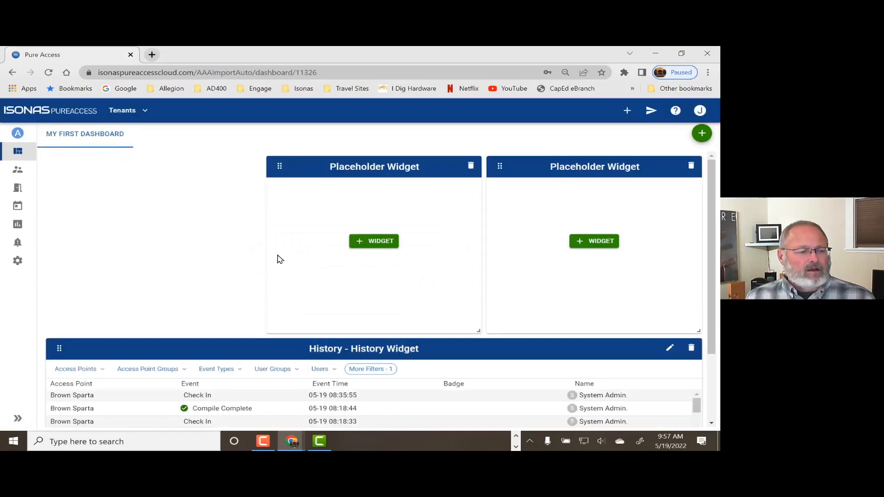
Step: Go to the Users page and show the add menu with Create User and Import Users
click(18, 169)
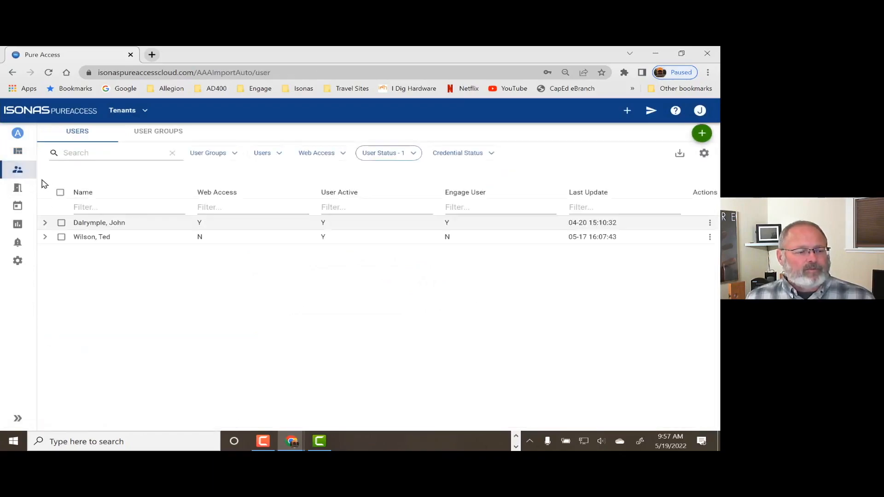
mouse_move(213, 303)
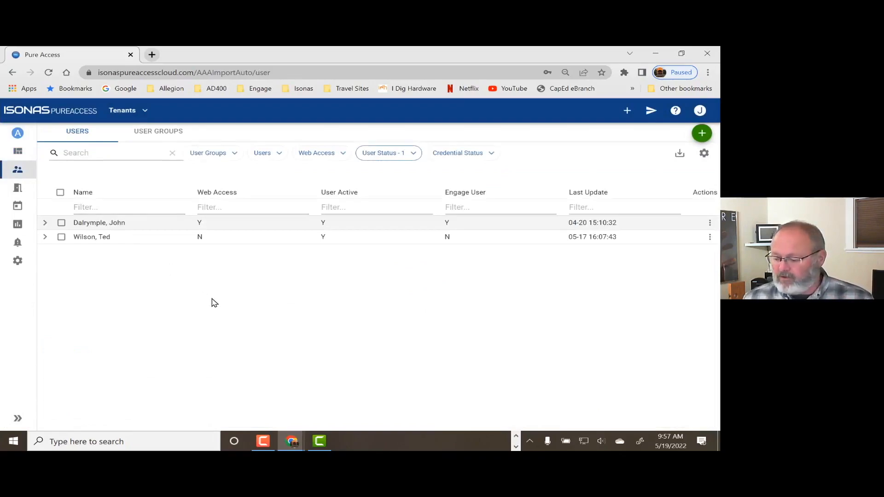
mouse_move(251, 298)
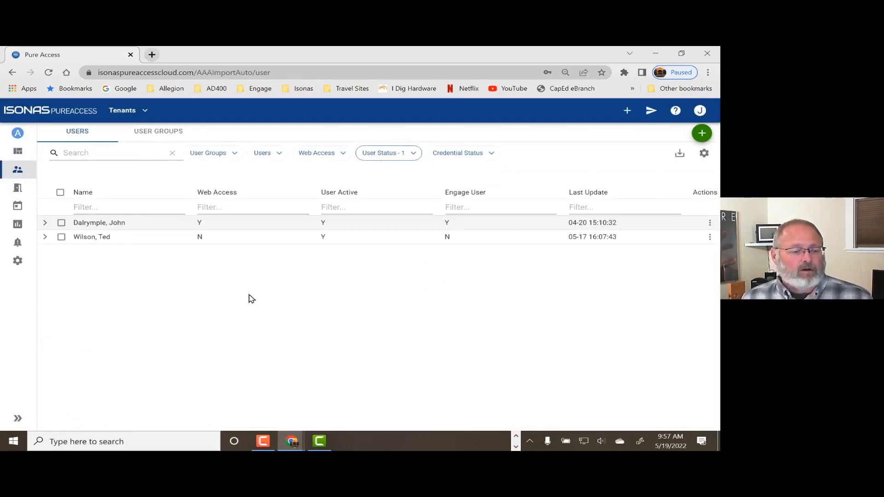
mouse_move(647, 225)
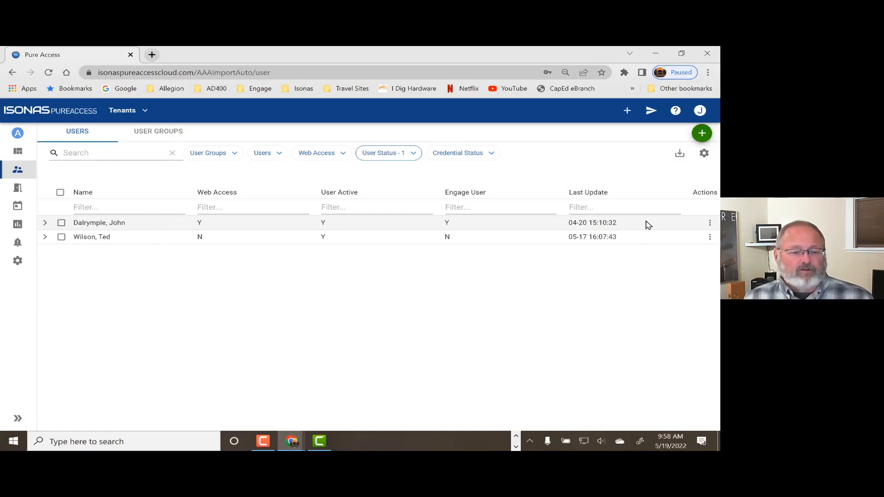
click(702, 133)
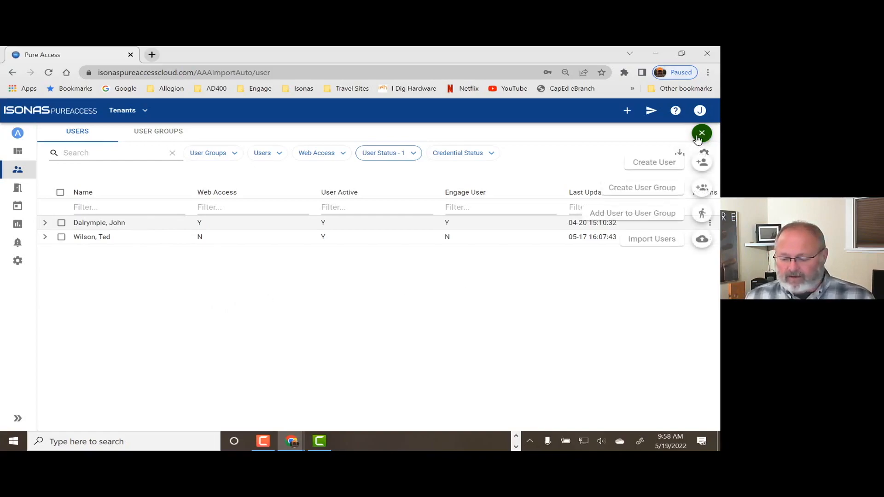
click(702, 133)
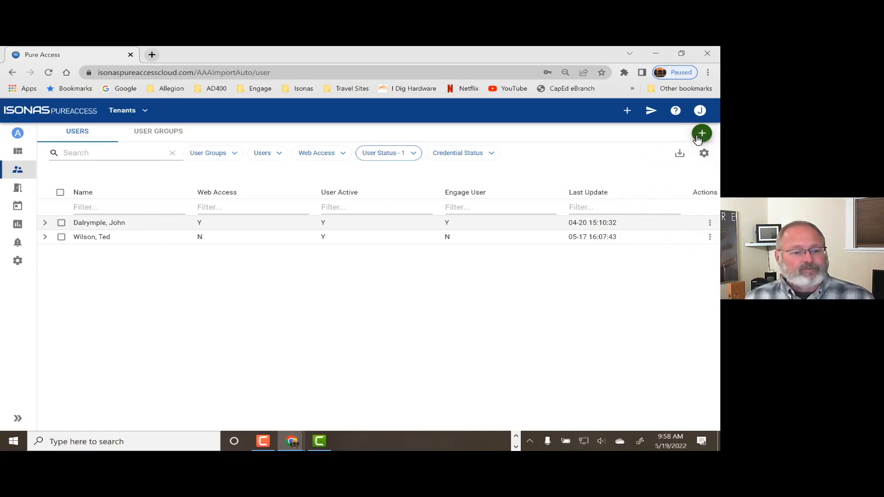
mouse_move(681, 182)
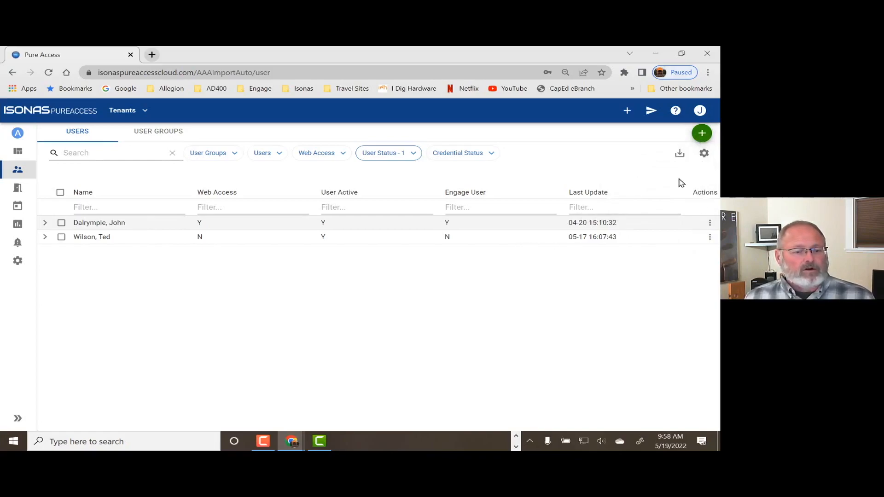
click(702, 133)
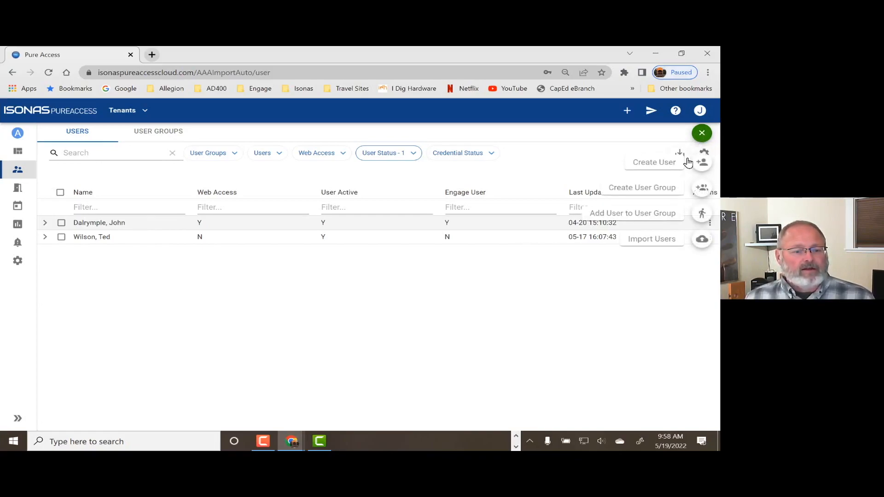
click(654, 163)
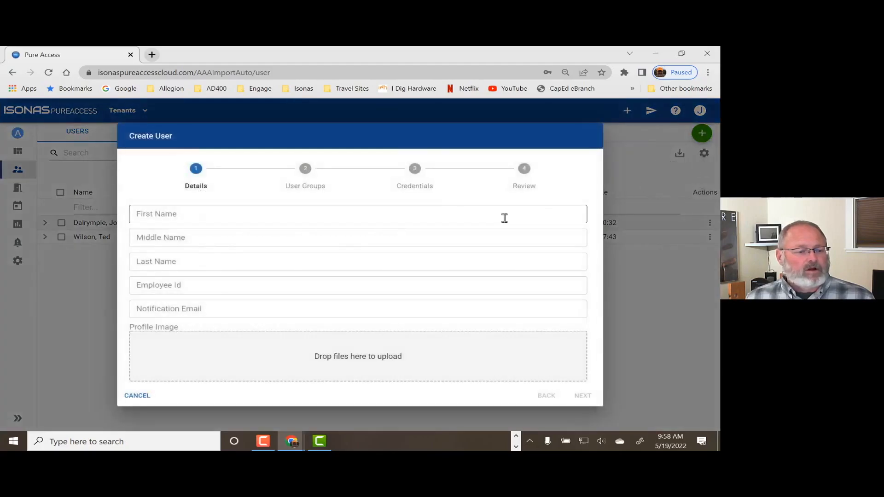
click(358, 214)
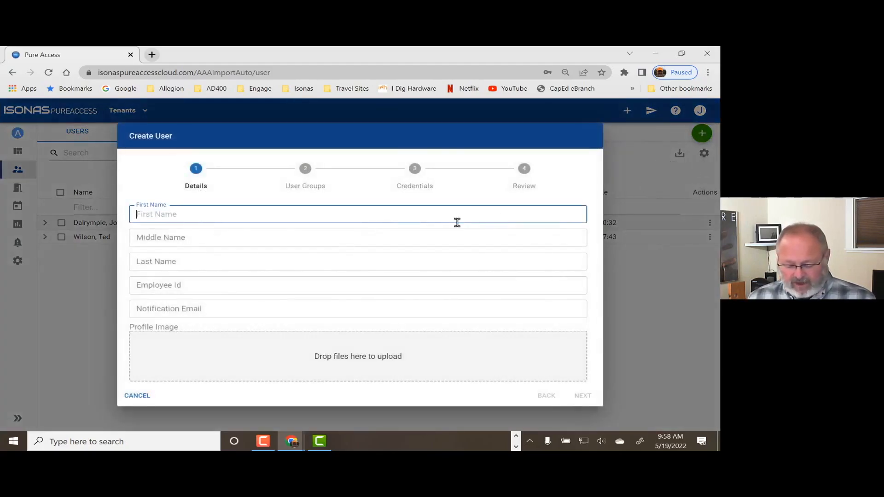
text(G)
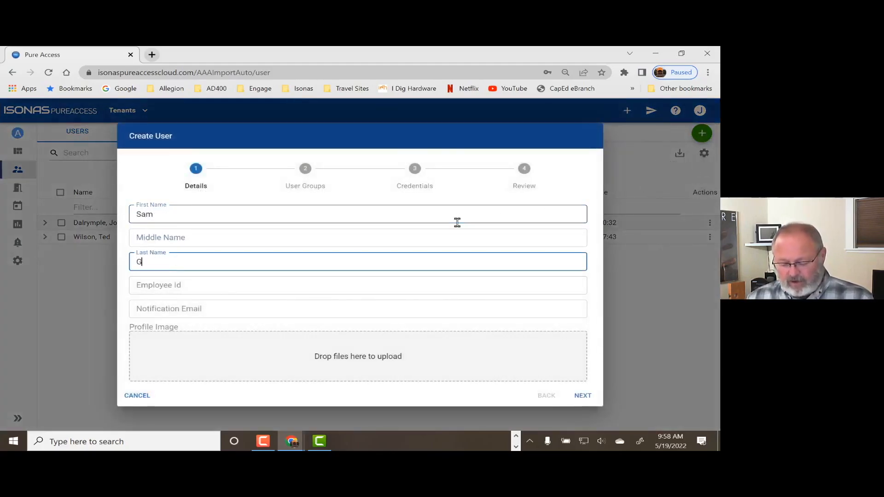
text(reen)
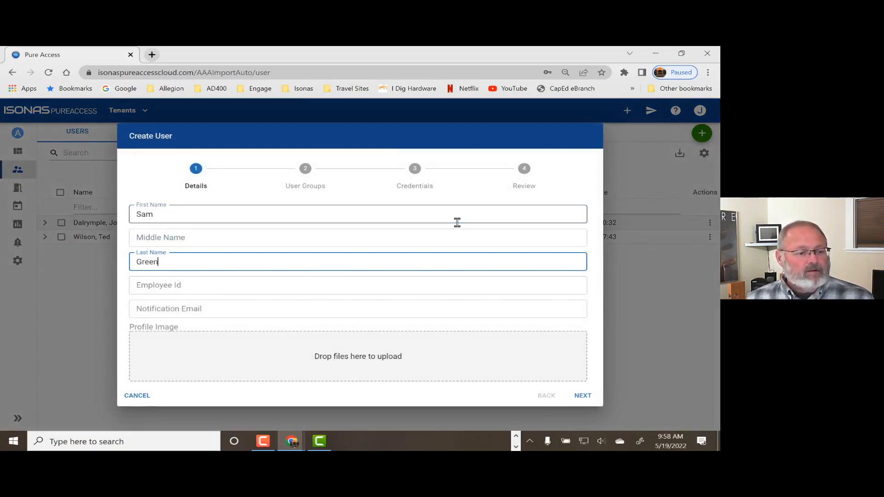
click(357, 284)
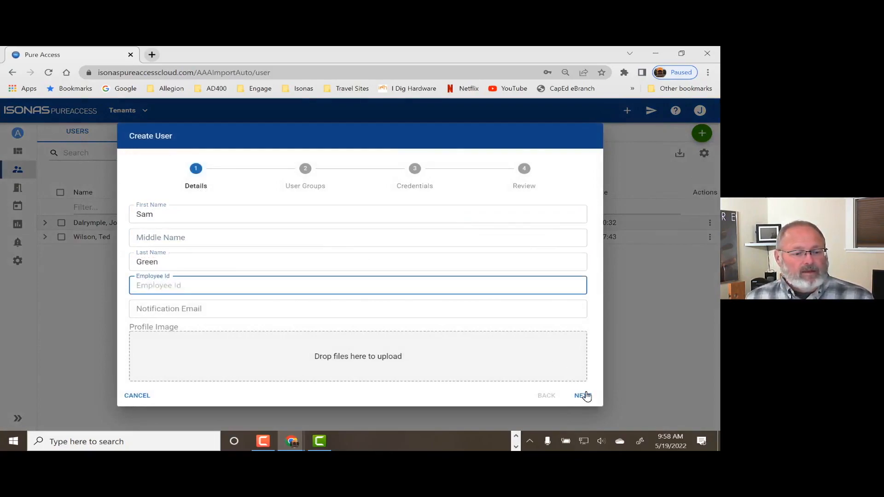
click(582, 396)
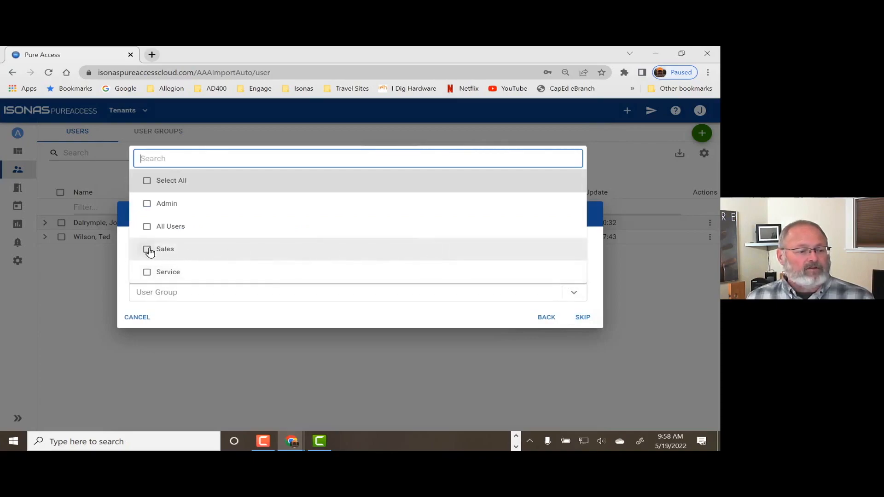
click(147, 249)
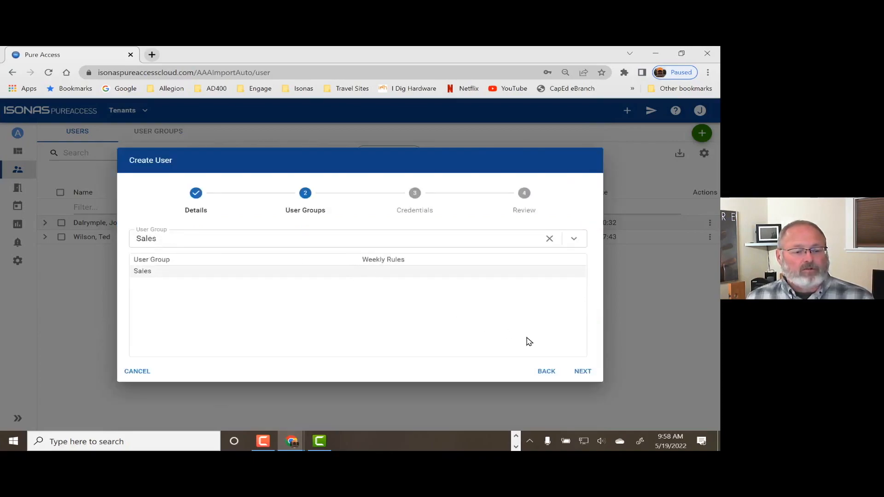
click(582, 371)
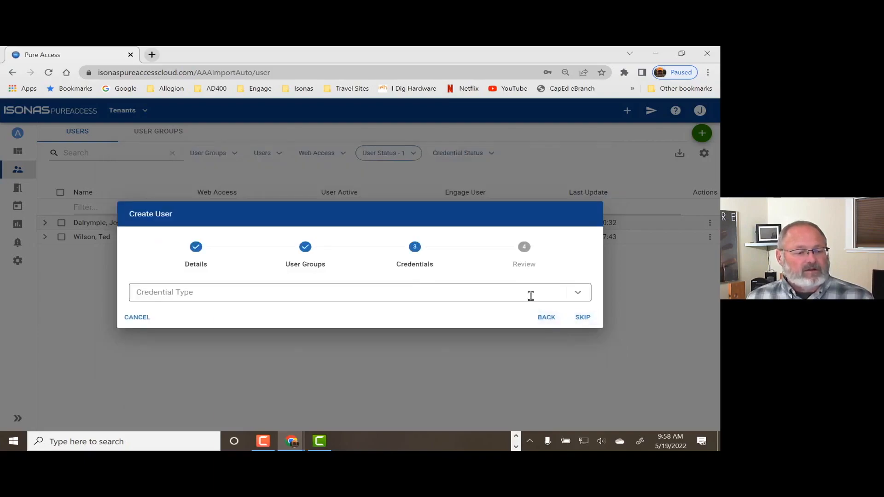
Step: Choose Badge as the credential type with the 37X credential format
click(577, 292)
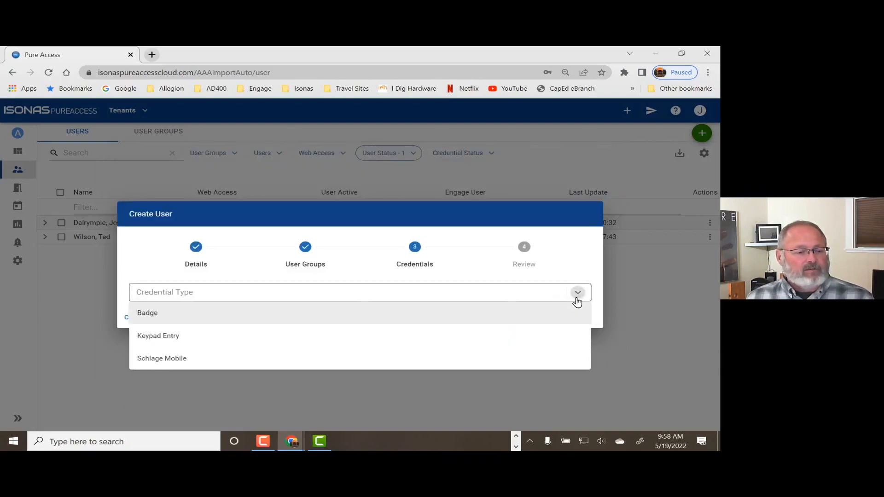
click(147, 313)
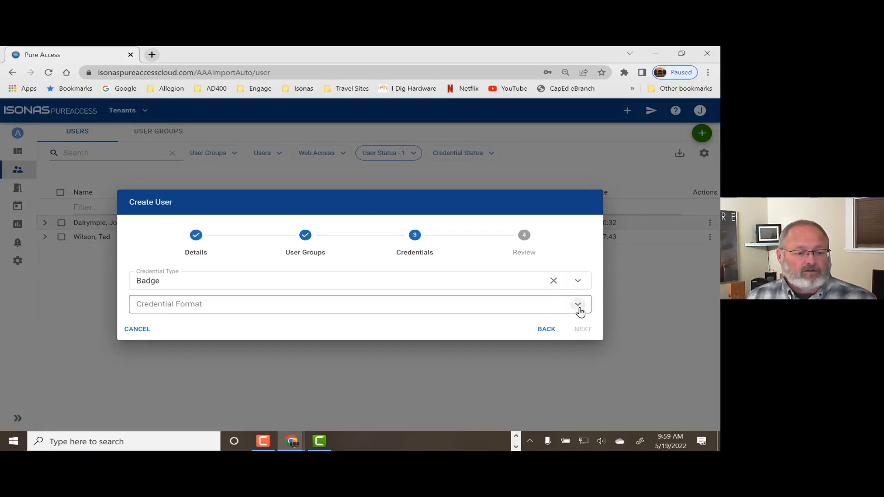
click(578, 304)
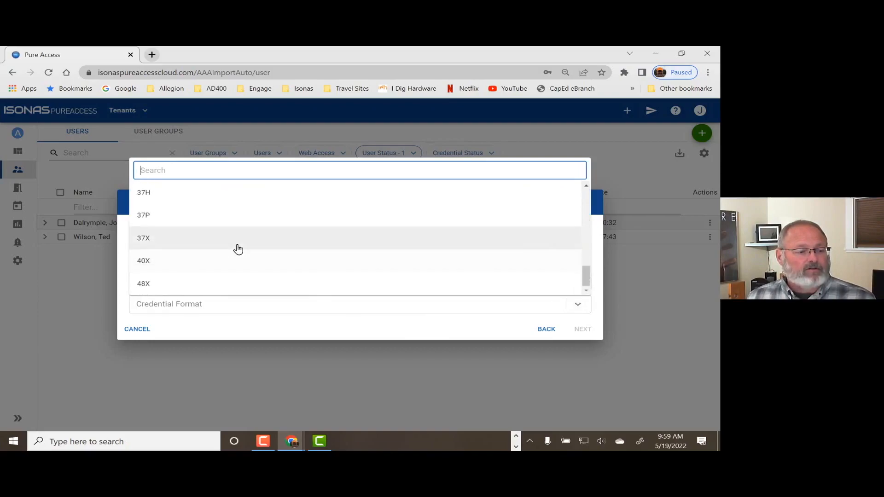
click(143, 238)
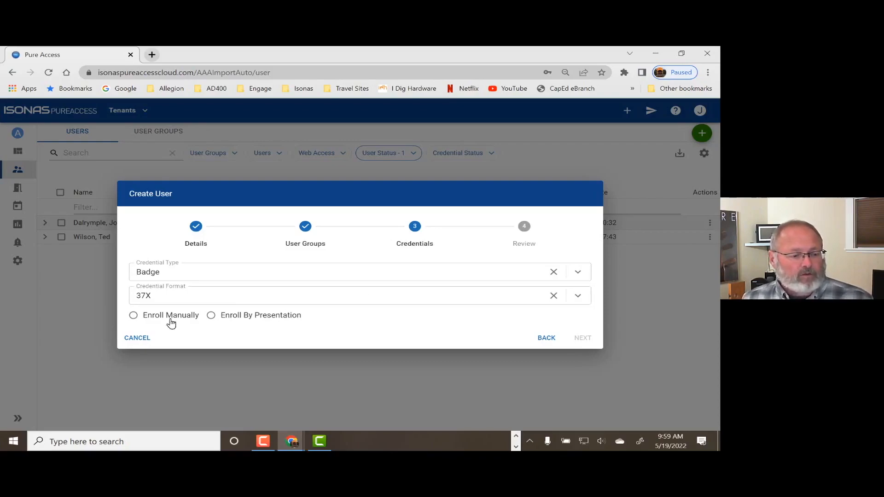
click(133, 315)
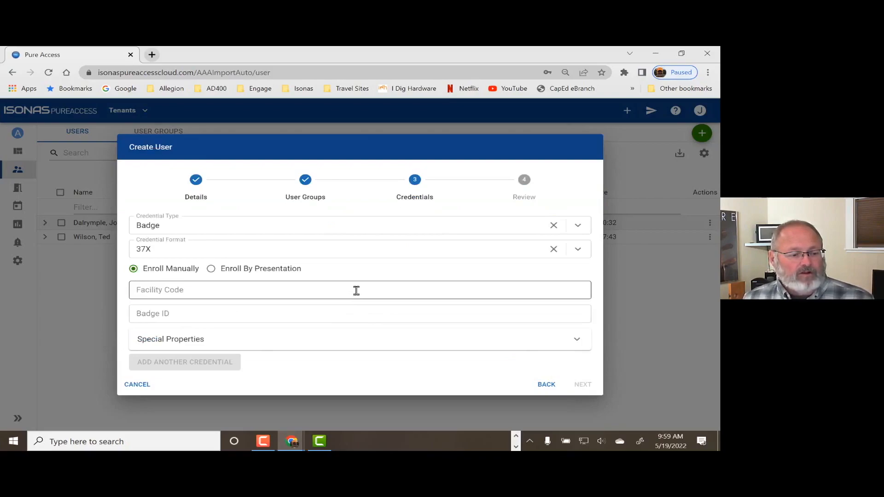
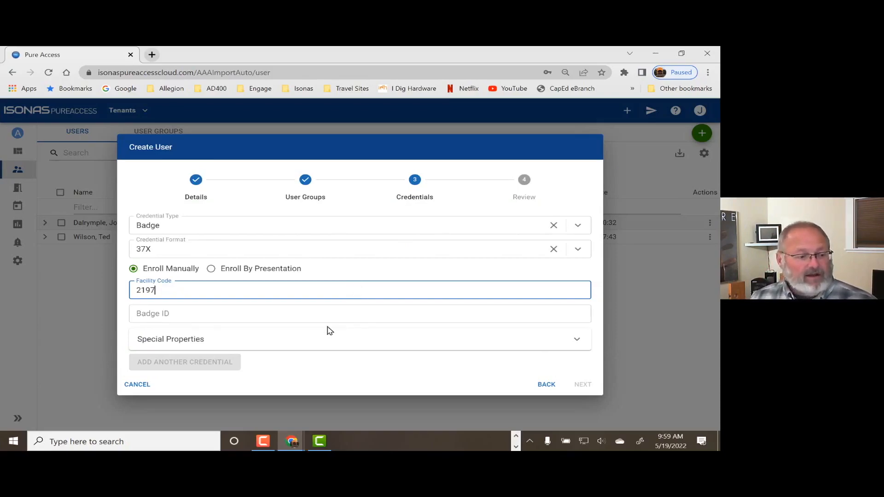
click(360, 313)
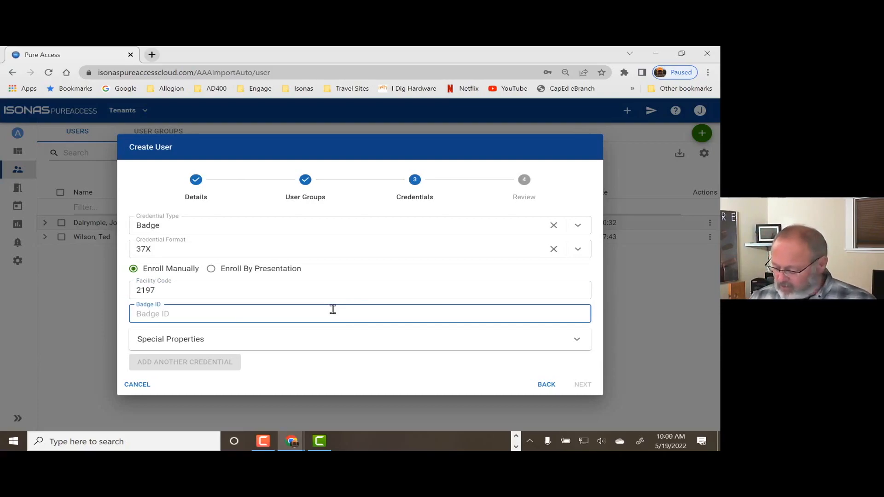
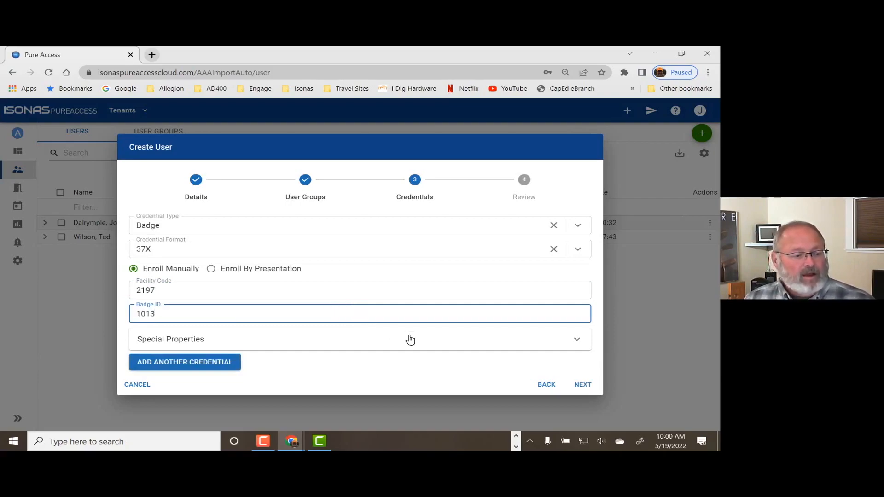
mouse_move(574, 343)
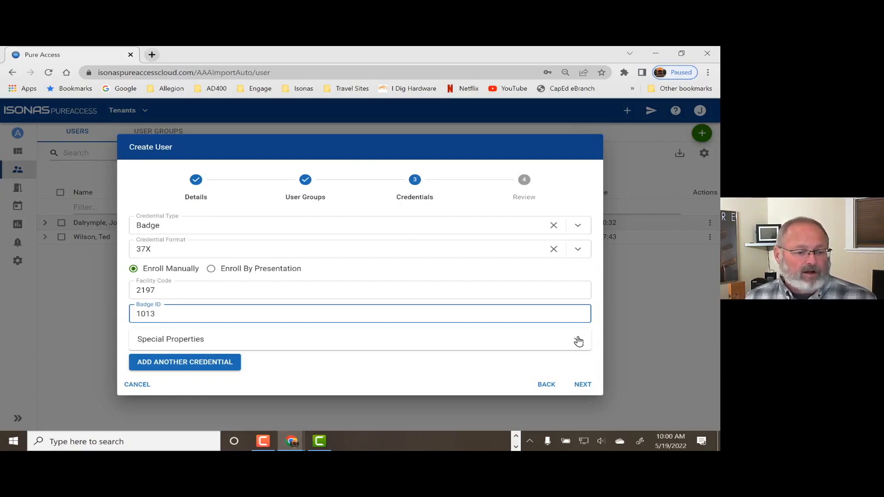
Step: Expand Special Properties, try Time Limit and its start date, then leave every property off
click(578, 339)
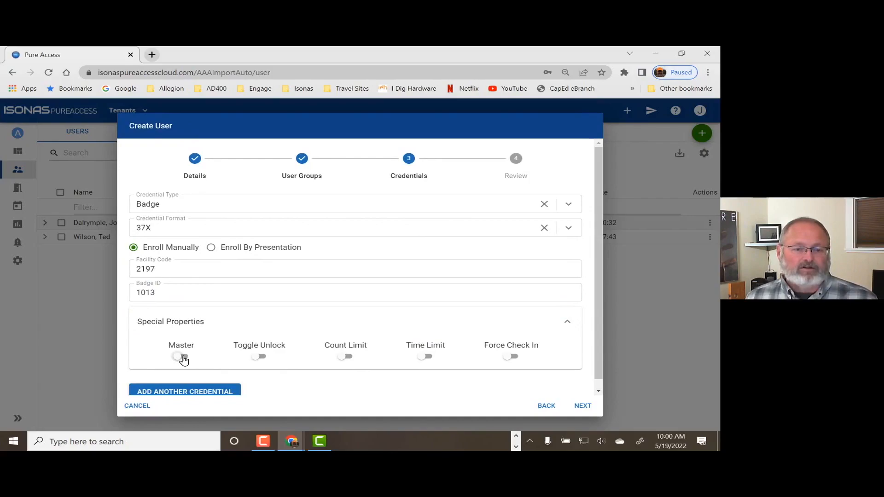
mouse_move(209, 361)
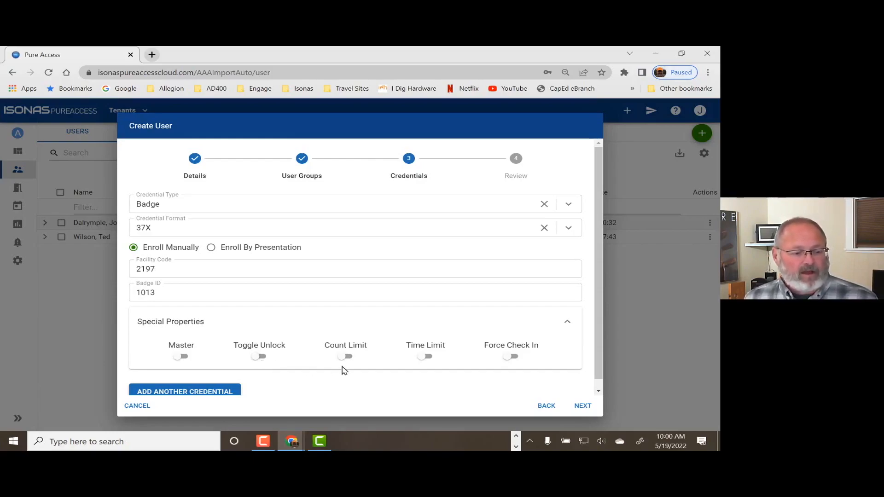
mouse_move(344, 362)
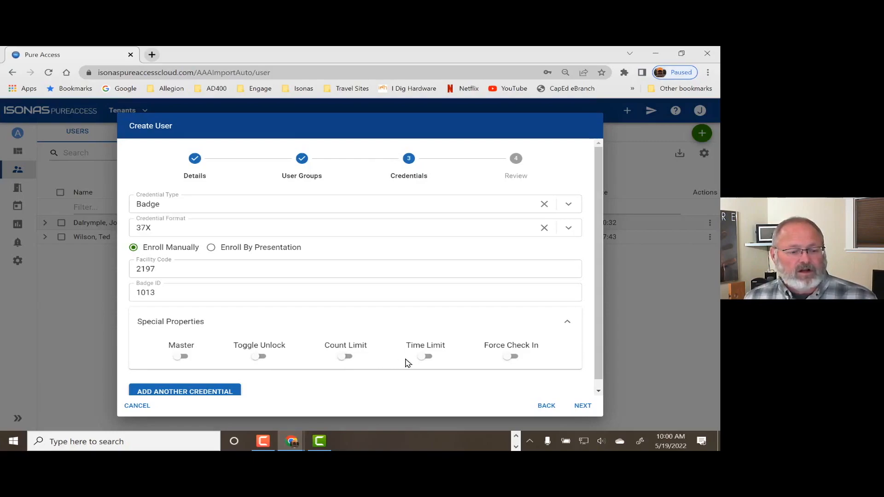
mouse_move(425, 362)
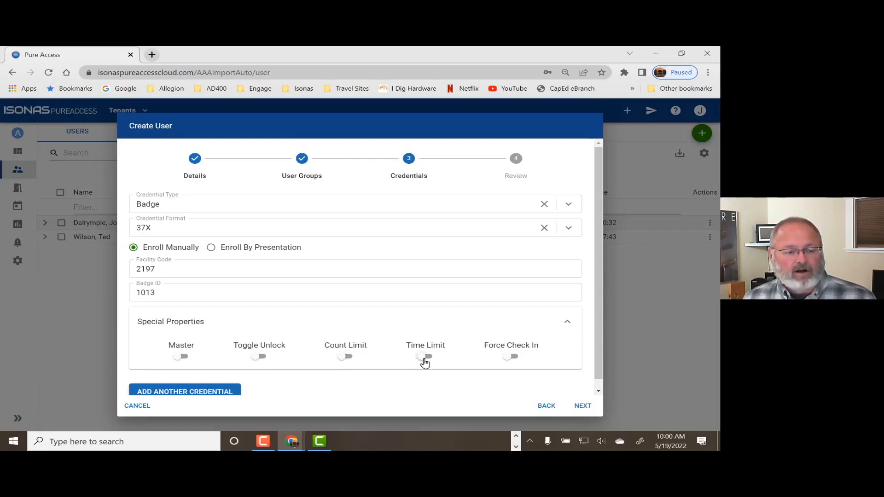
click(425, 356)
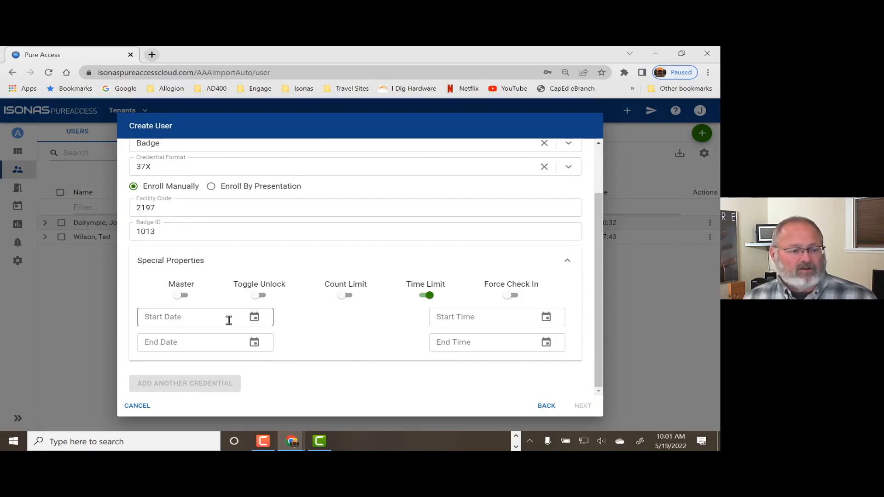
click(486, 316)
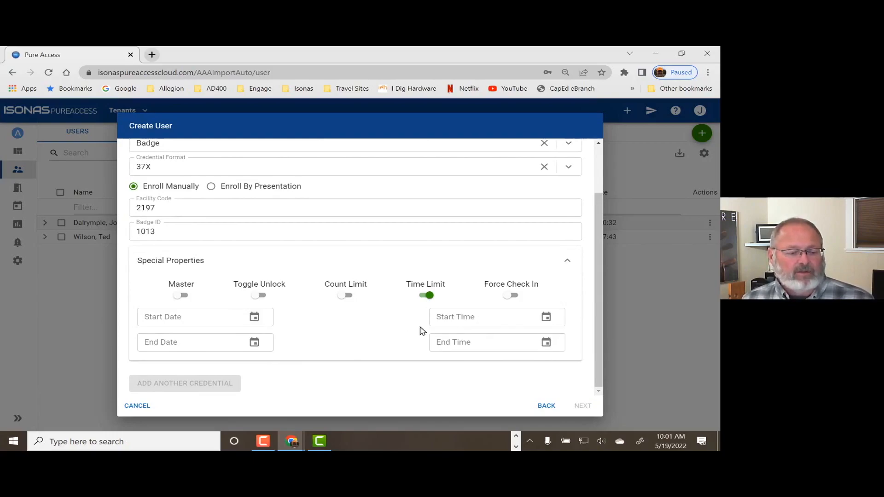
mouse_move(390, 331)
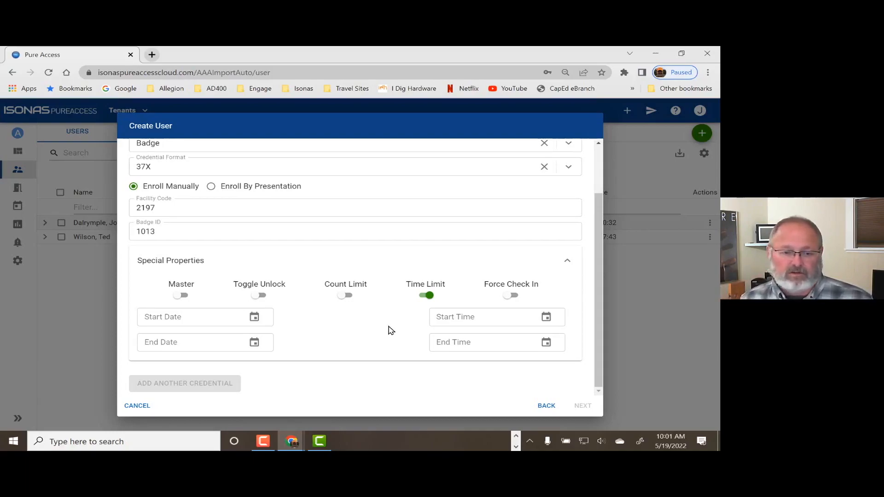
mouse_move(459, 313)
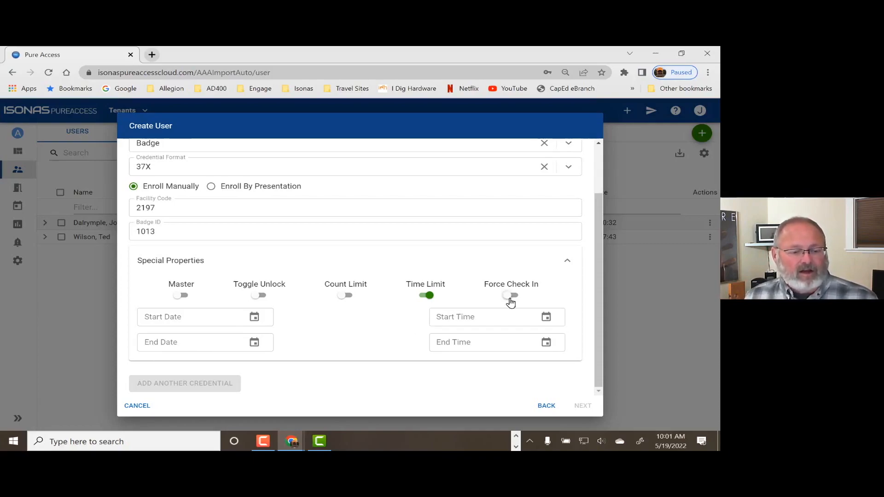
click(425, 296)
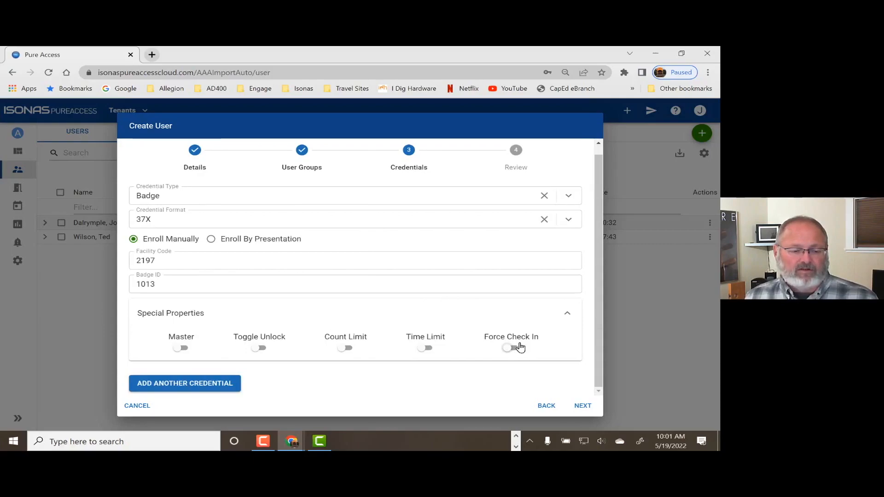
mouse_move(558, 330)
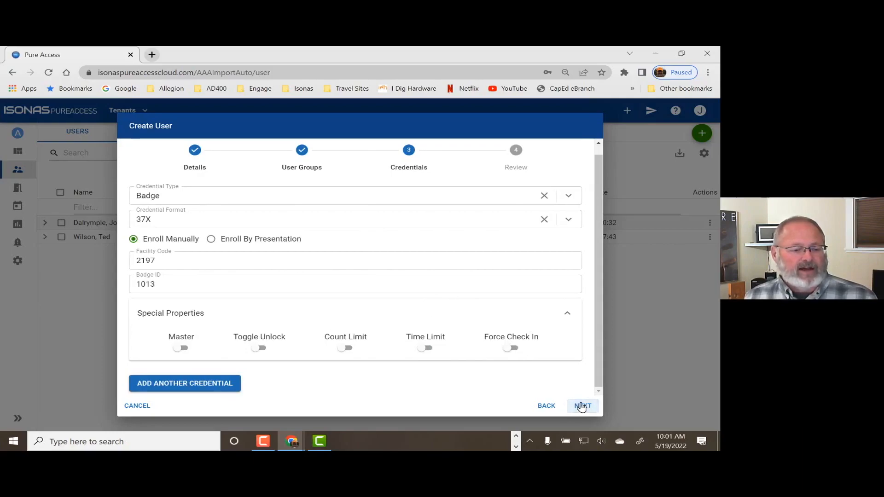
click(581, 406)
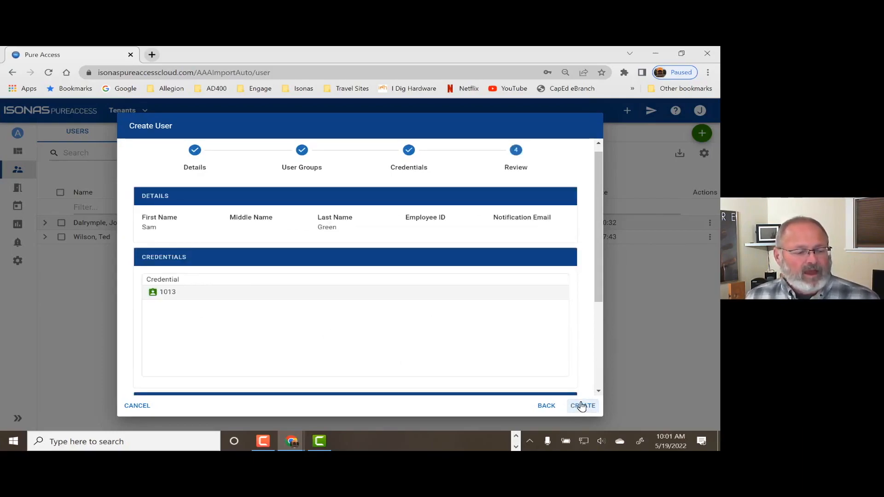
mouse_move(413, 304)
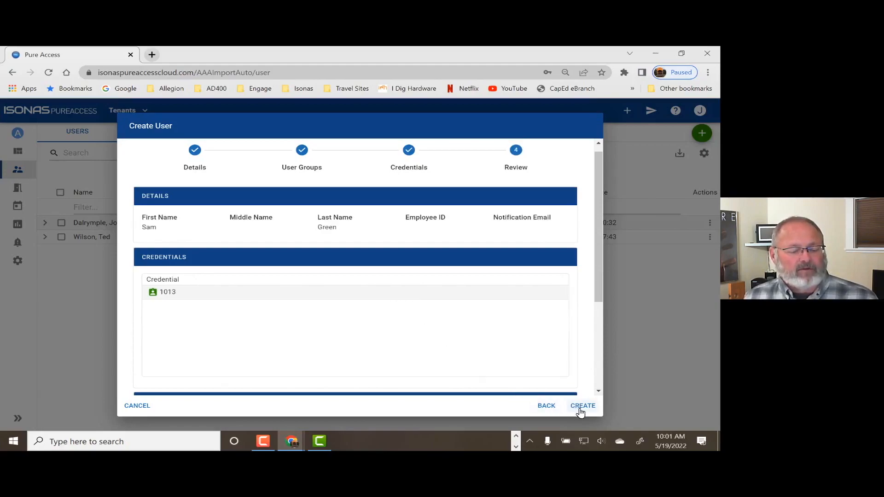
click(582, 405)
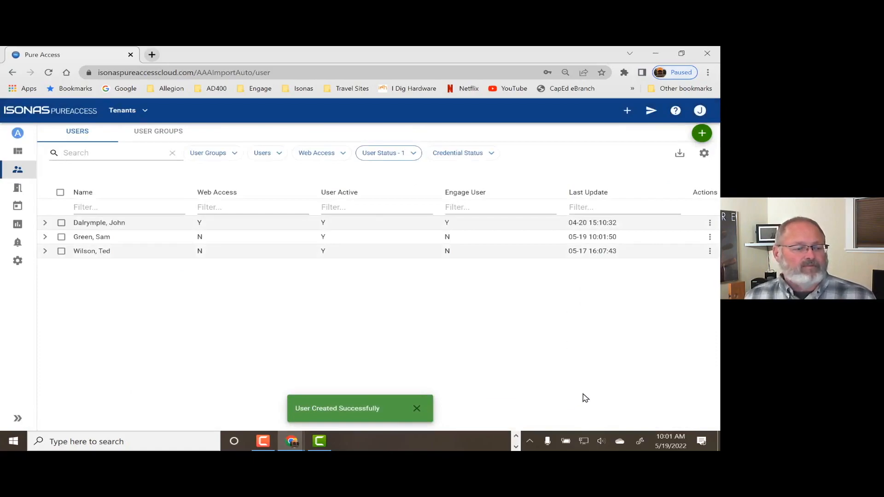
mouse_move(589, 386)
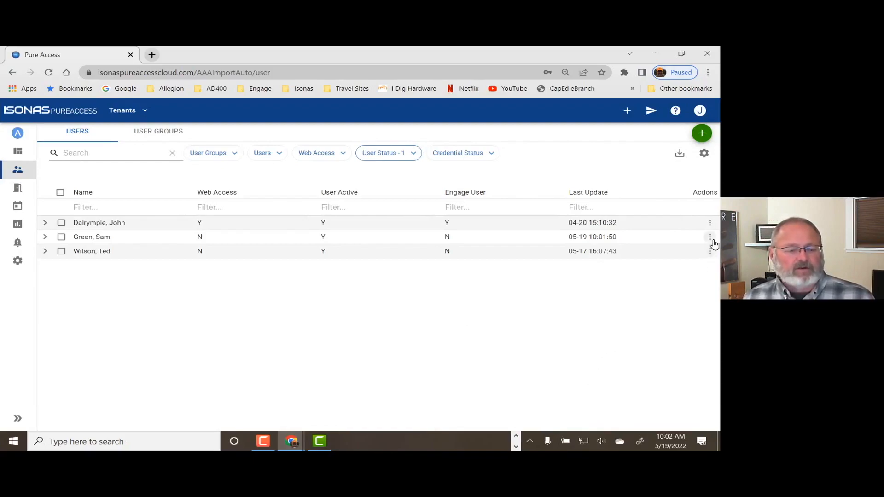
click(710, 222)
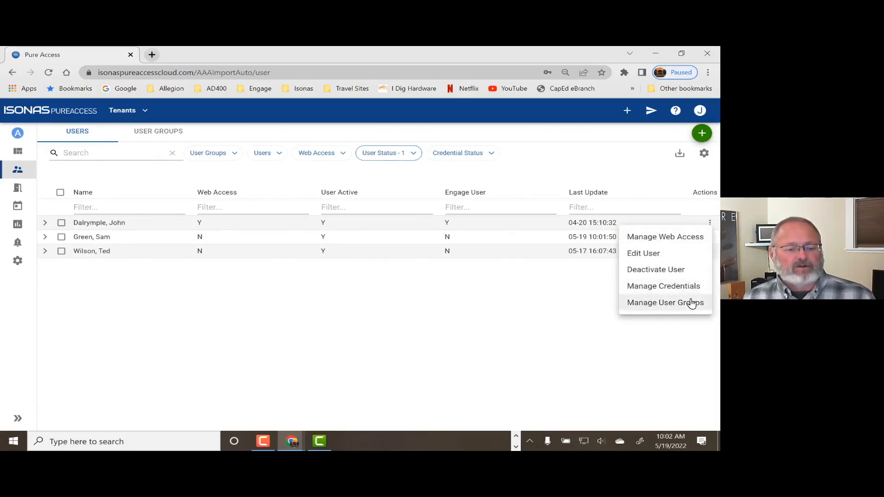
click(665, 303)
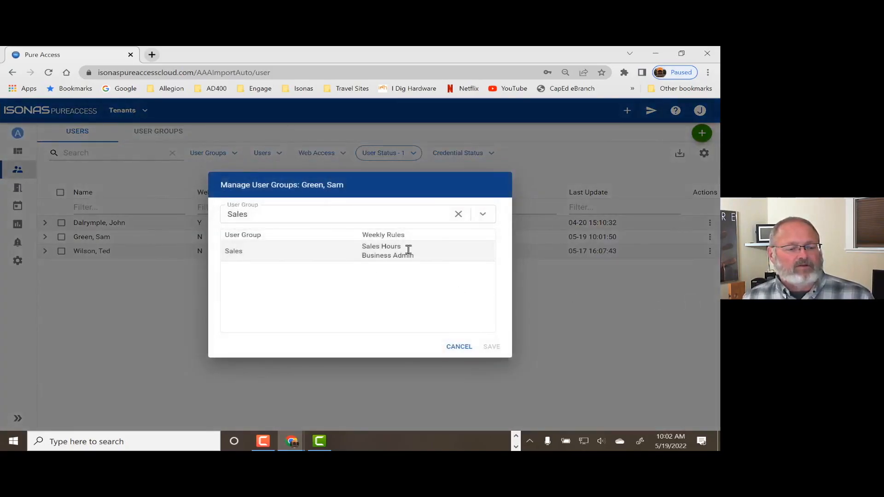
click(482, 215)
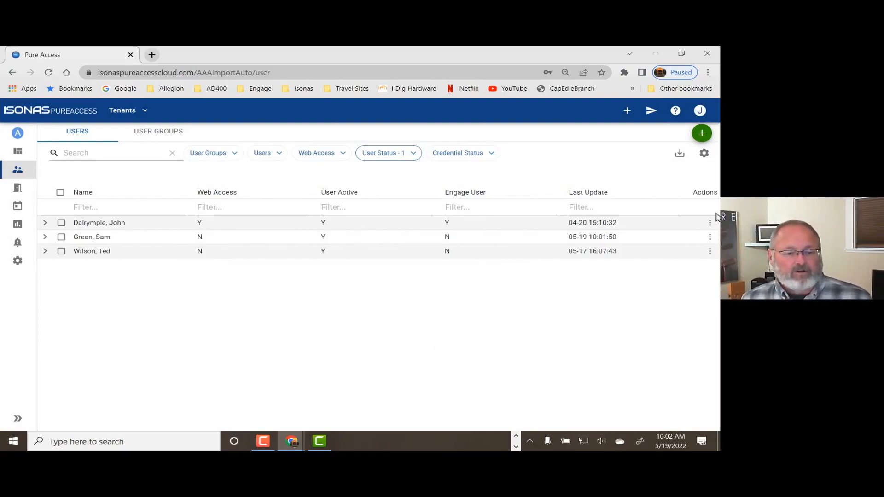
click(702, 133)
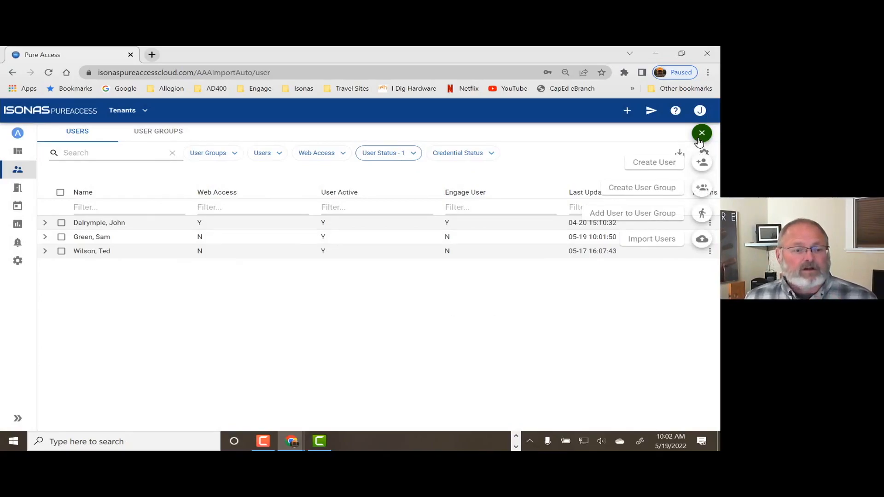
click(654, 162)
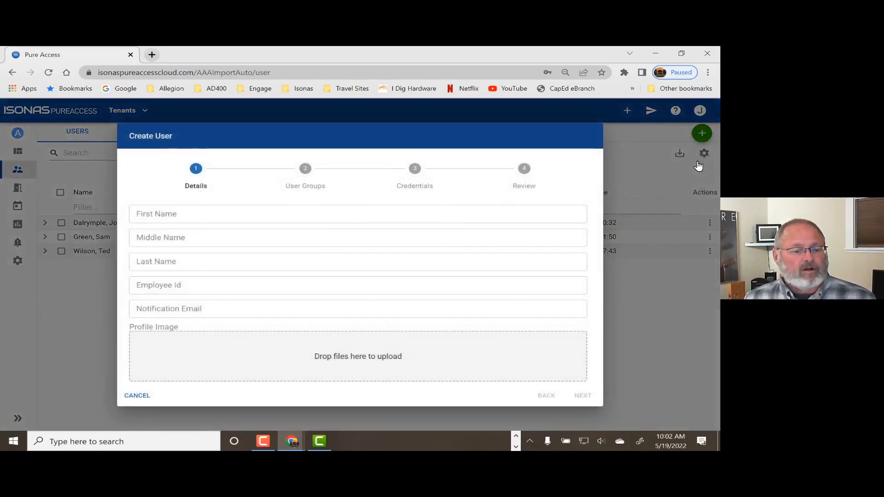
click(357, 214)
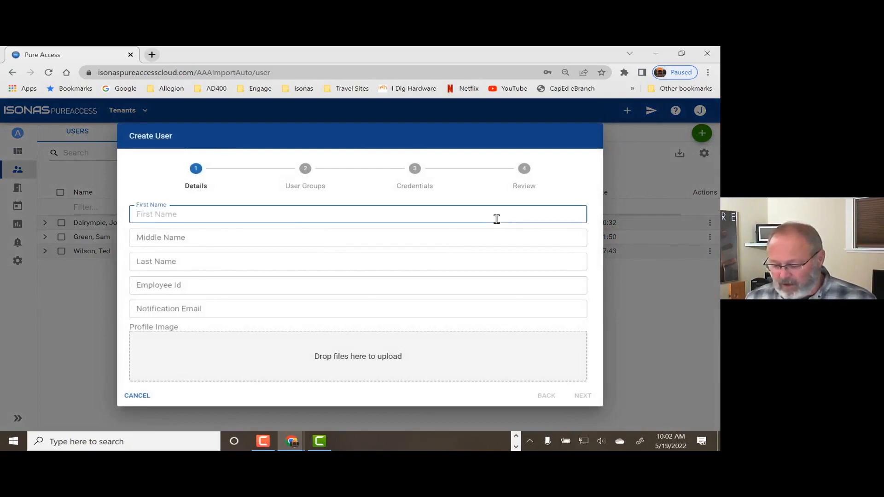
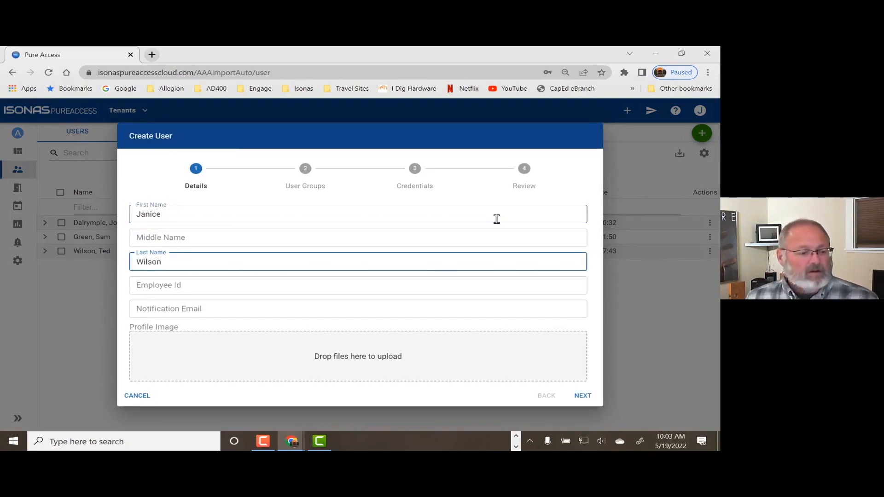
mouse_move(582, 395)
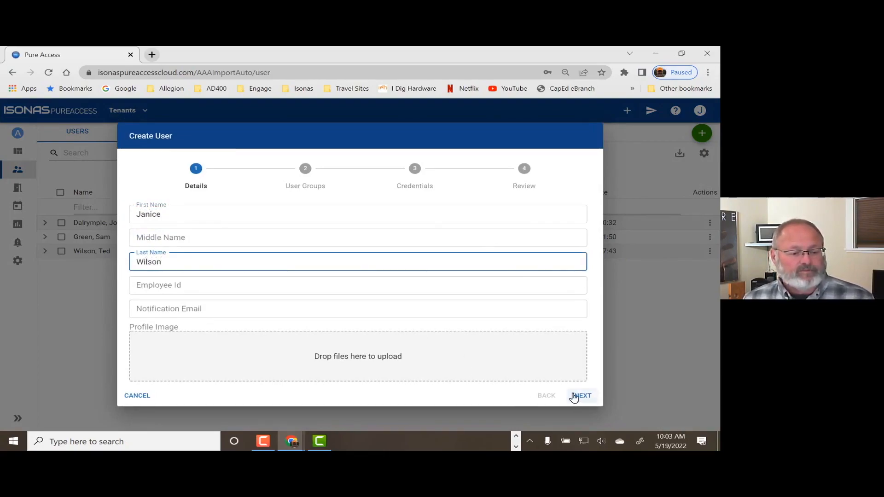
click(584, 395)
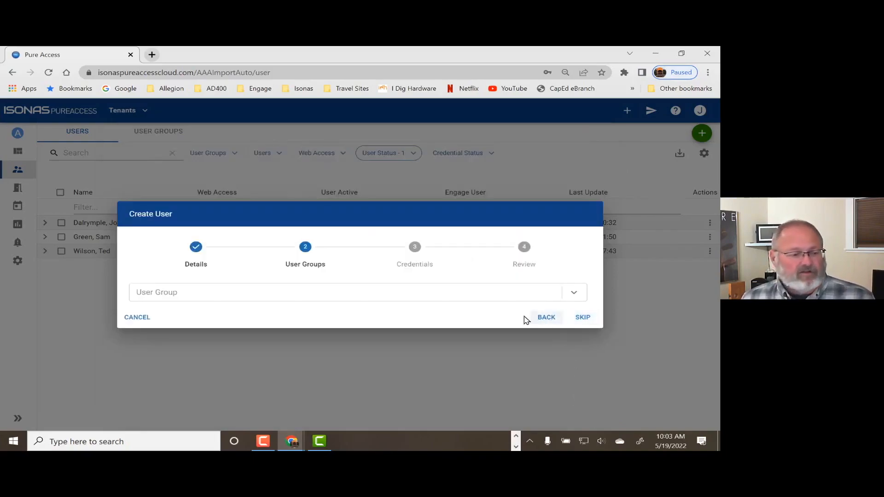
click(350, 292)
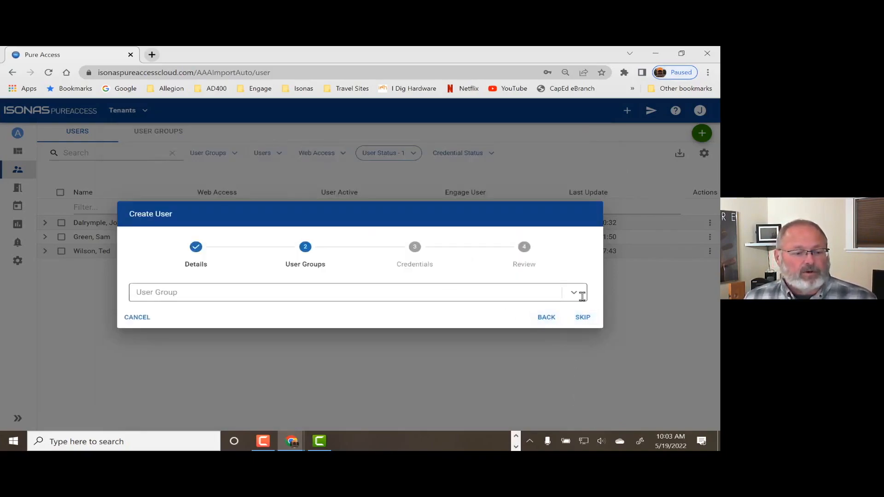
click(574, 292)
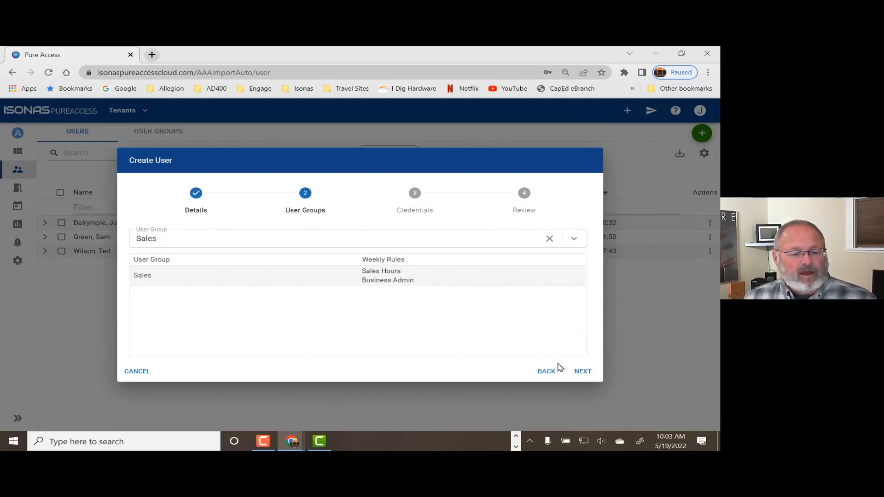
click(582, 371)
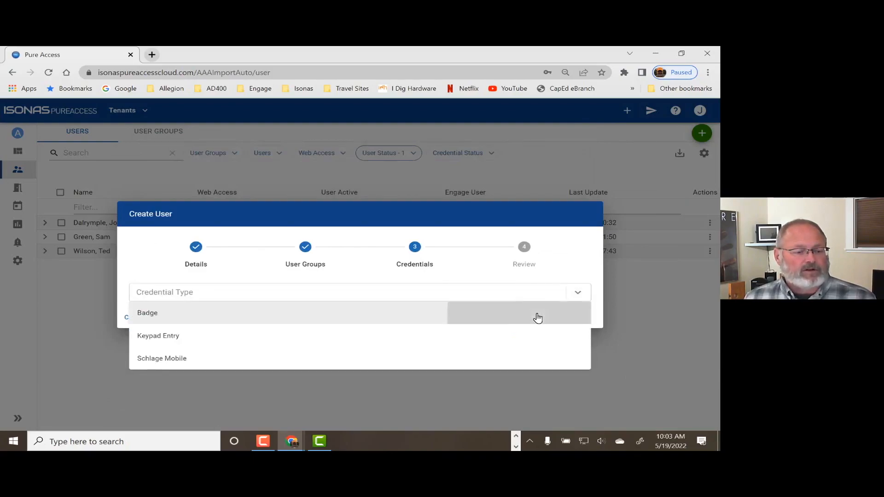
Step: Choose a Badge credential in 37X format, enrolled by presentation at a reader
click(148, 313)
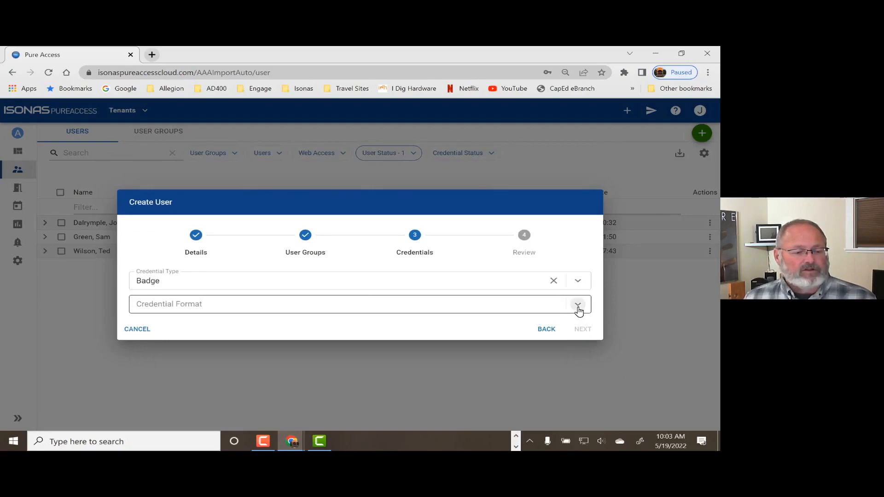
click(577, 304)
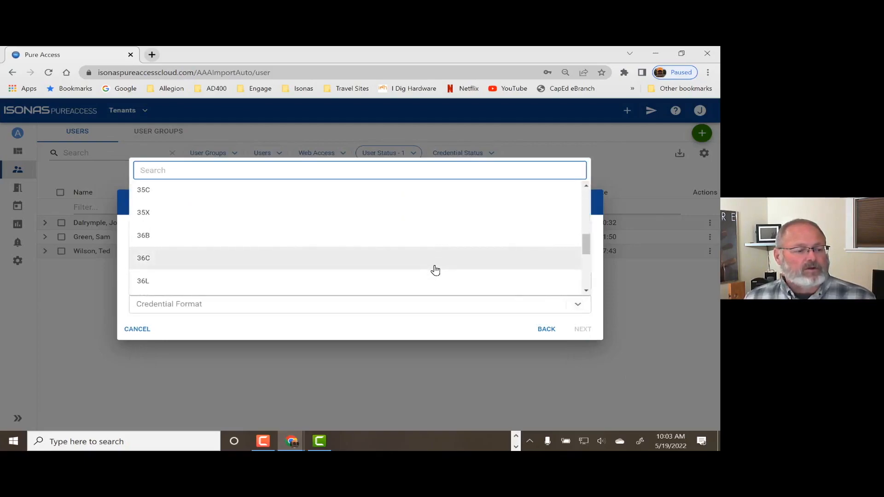
scroll(down, 3)
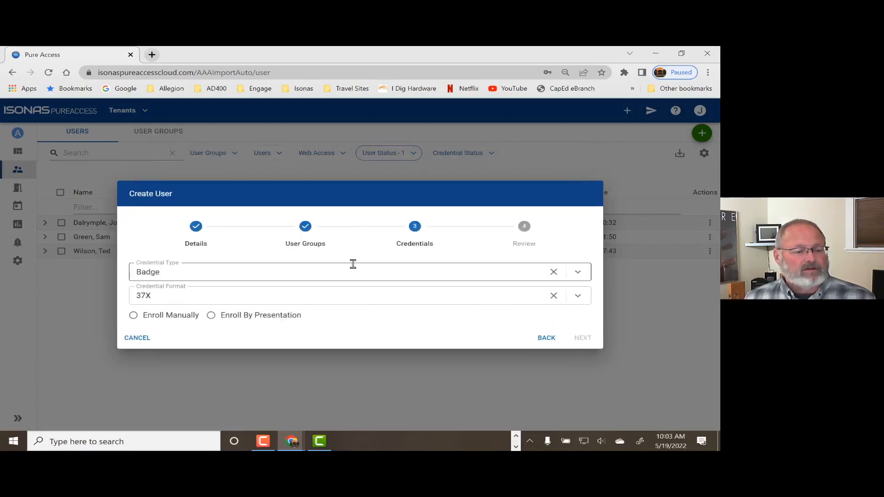
mouse_move(252, 324)
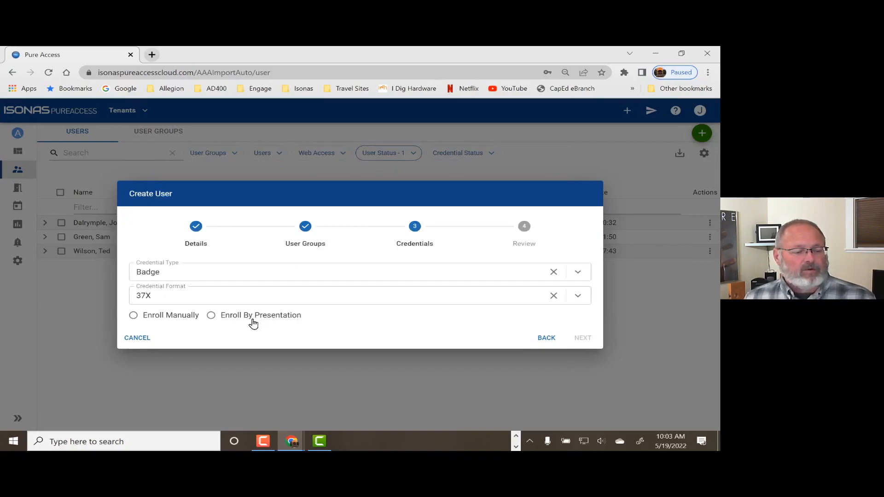
click(211, 315)
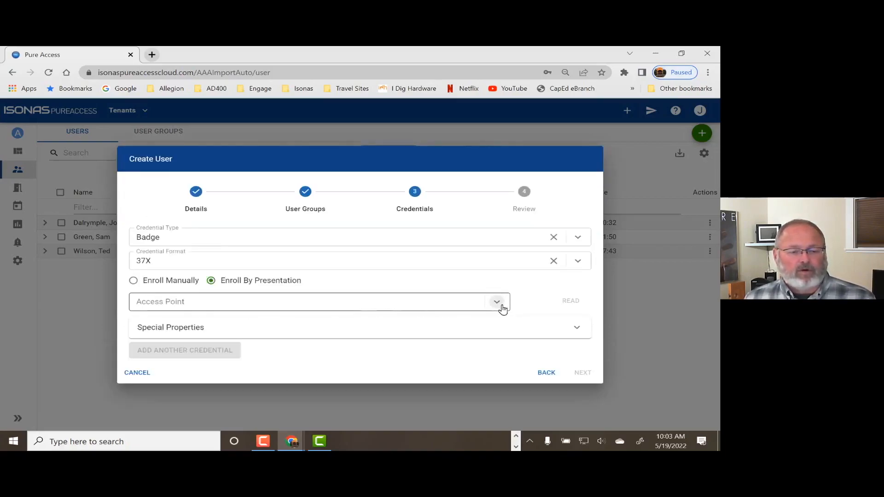
click(496, 302)
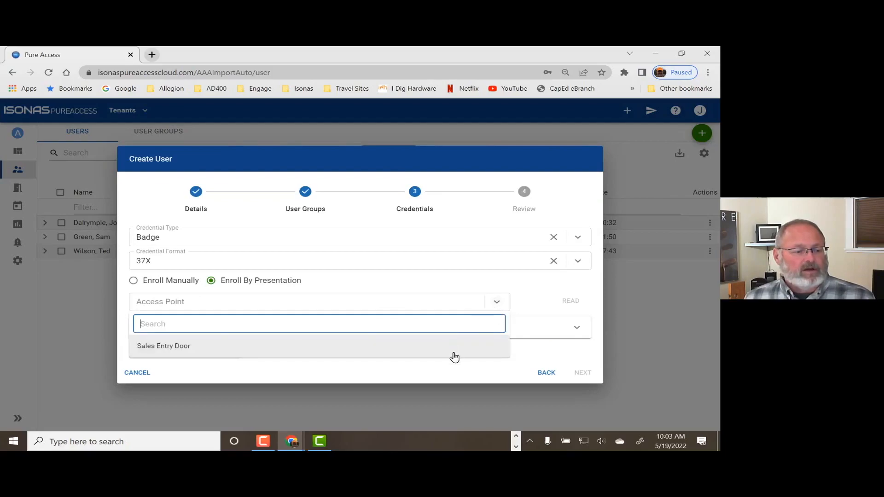
click(164, 345)
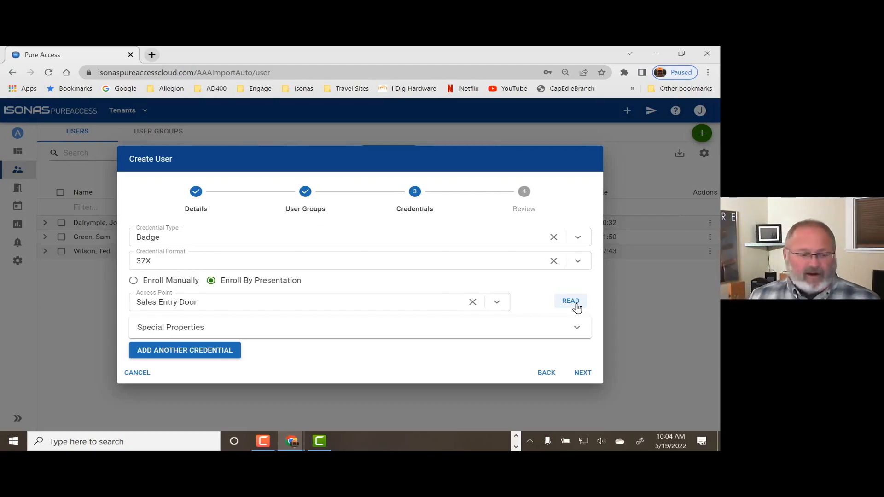
click(571, 301)
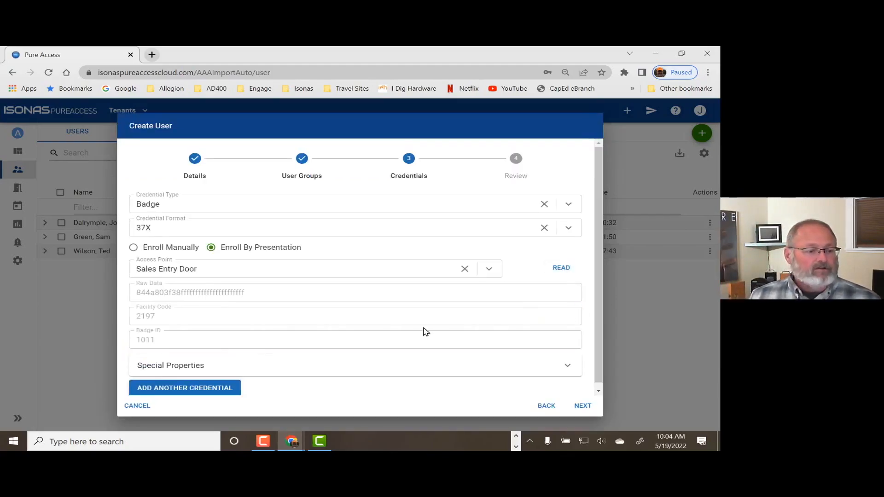
mouse_move(435, 332)
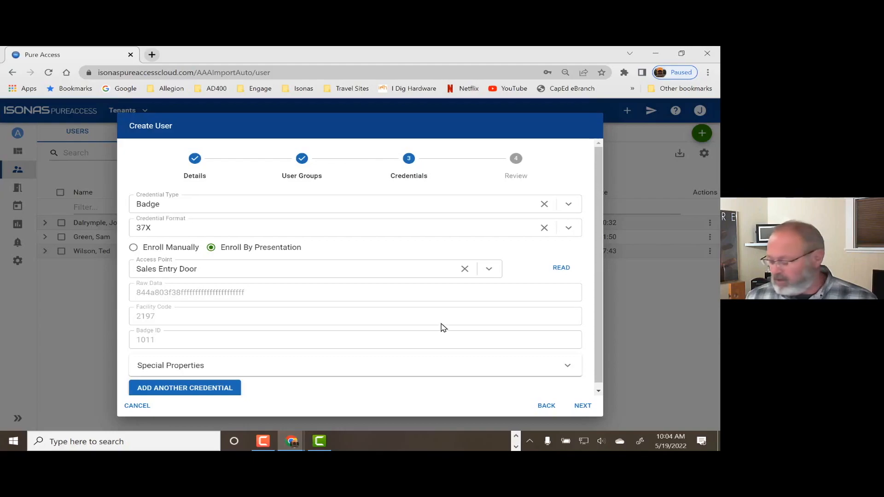
mouse_move(529, 375)
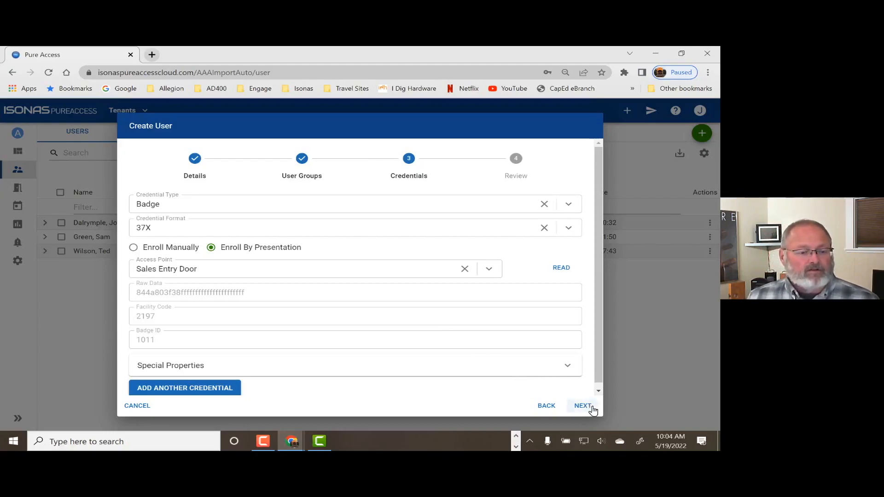
click(582, 405)
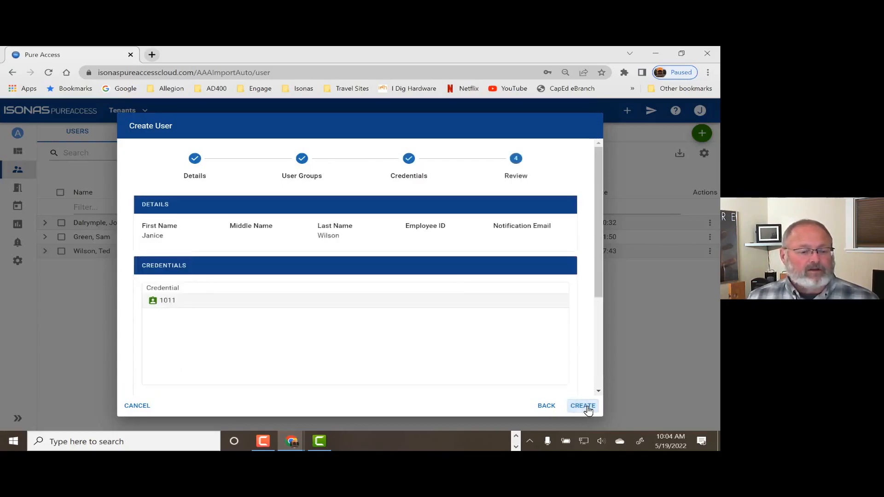
click(582, 405)
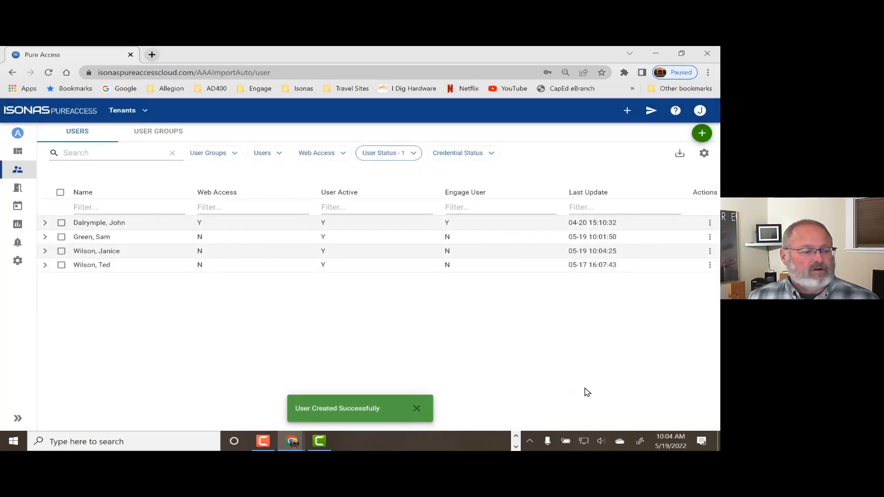
mouse_move(550, 351)
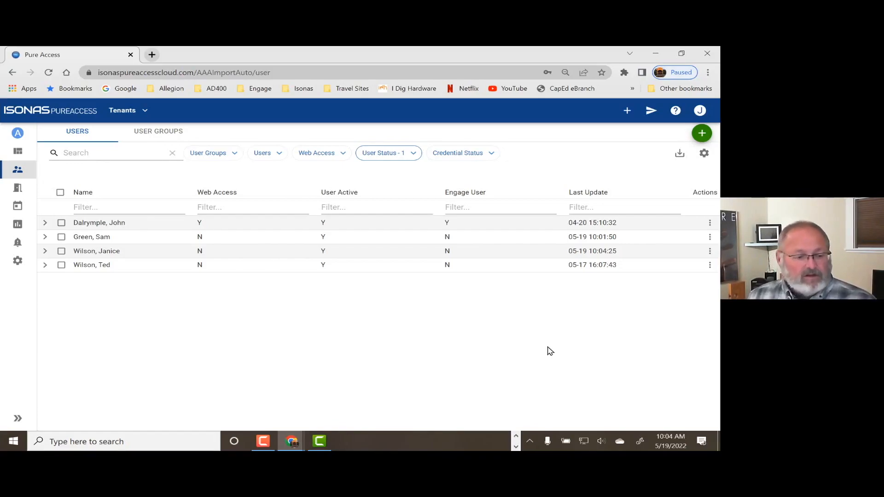
click(702, 133)
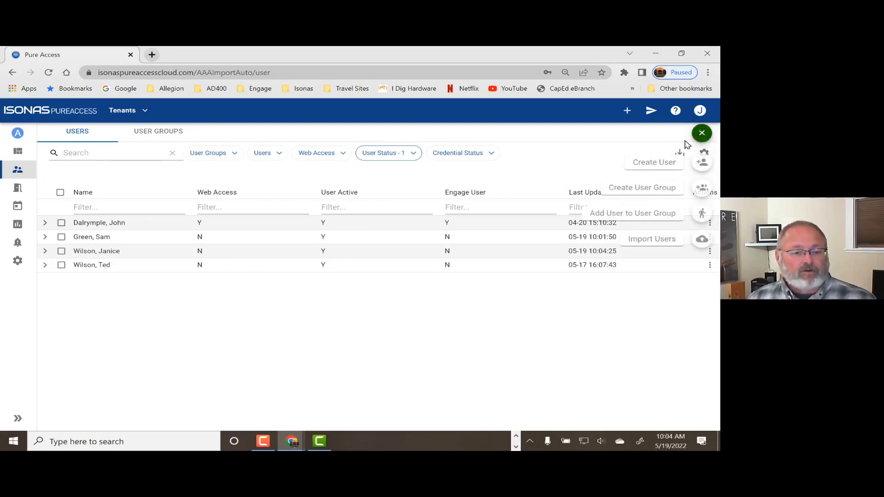
click(654, 162)
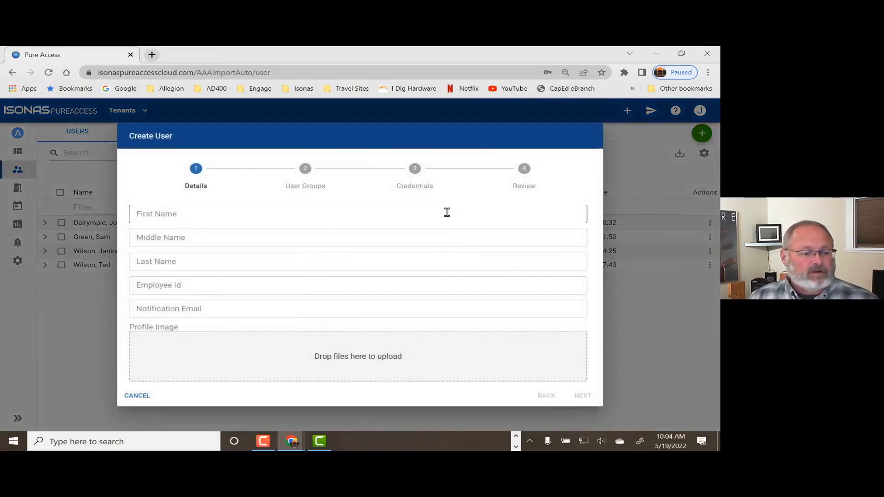
click(357, 214)
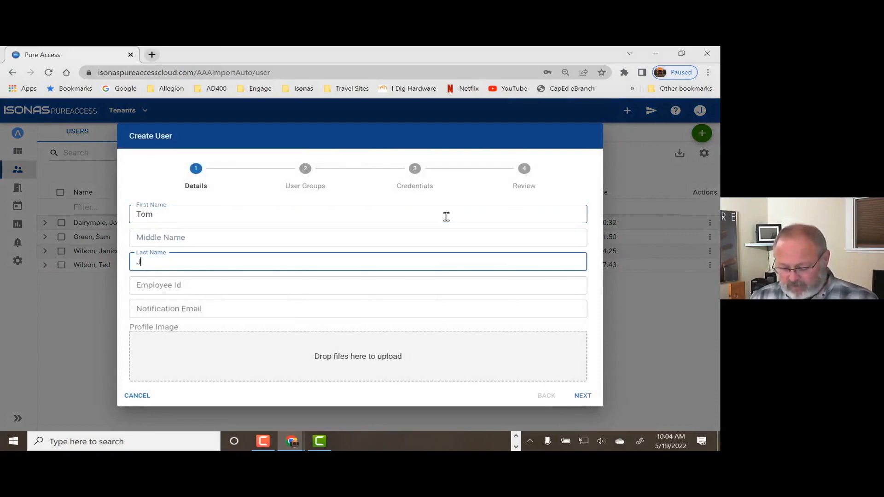
text(efferie)
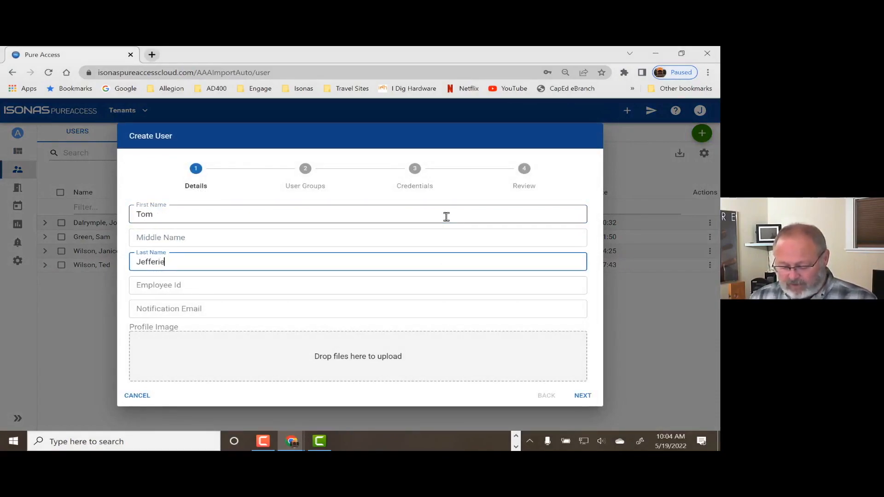
click(357, 285)
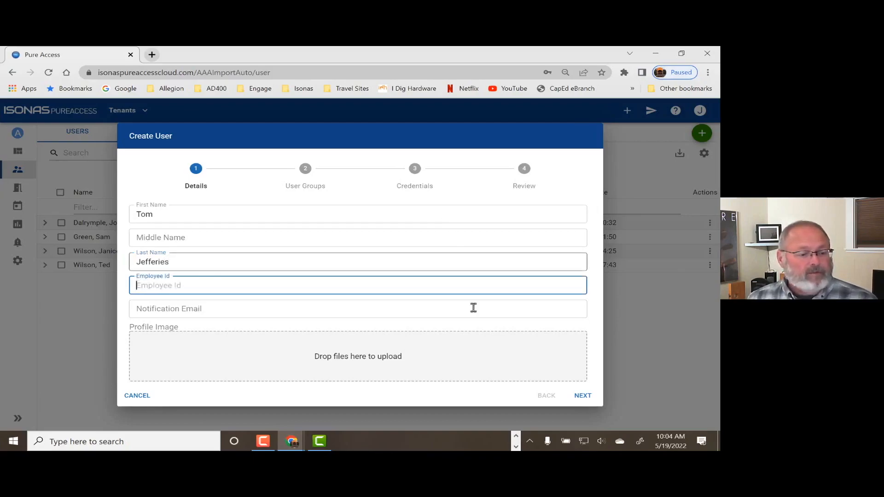
click(582, 395)
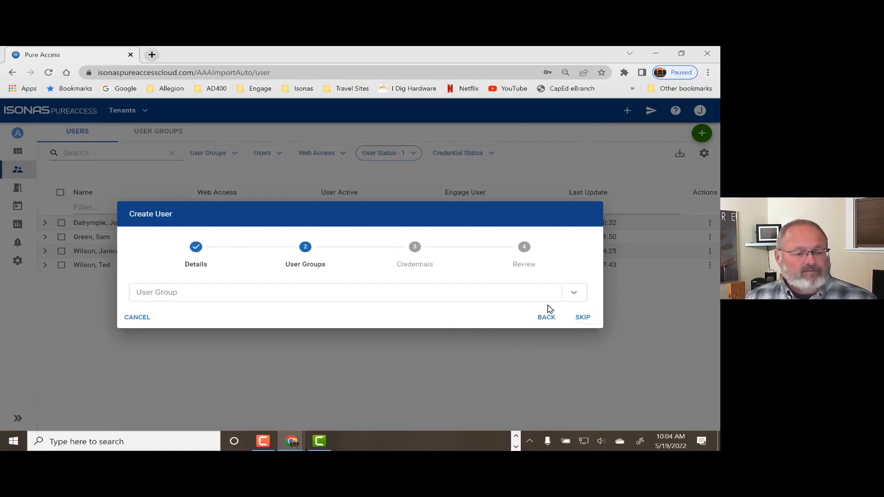
Step: Assign the Service user group and continue to the credentials step
click(573, 292)
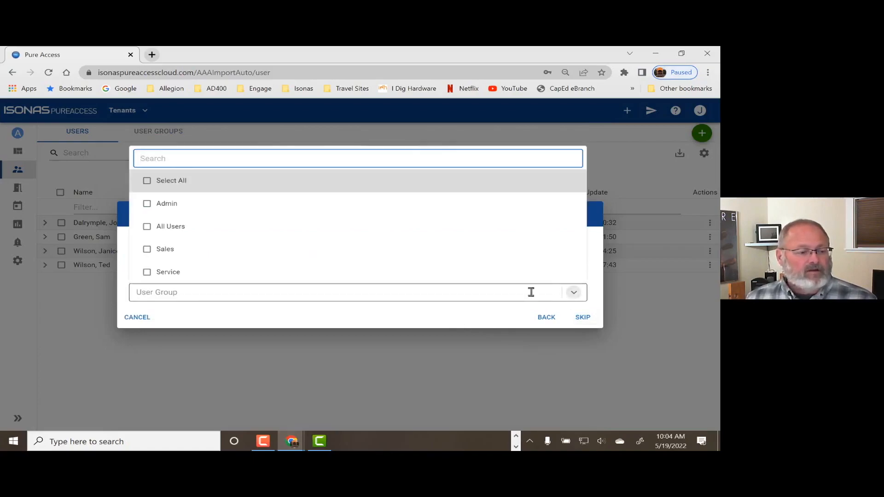
click(168, 272)
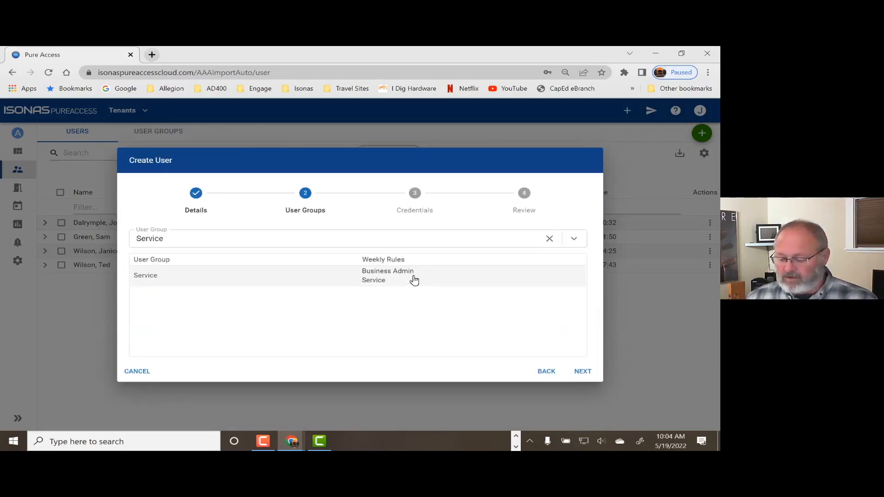
mouse_move(427, 282)
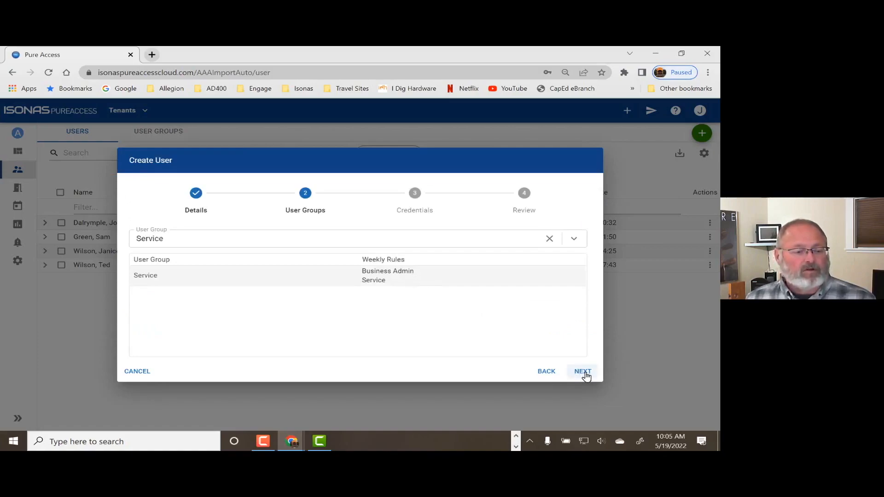
click(582, 372)
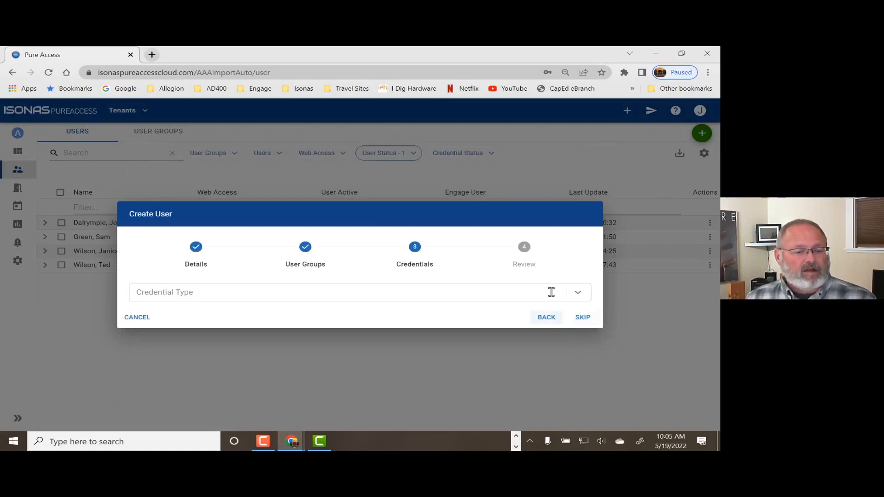
mouse_move(577, 306)
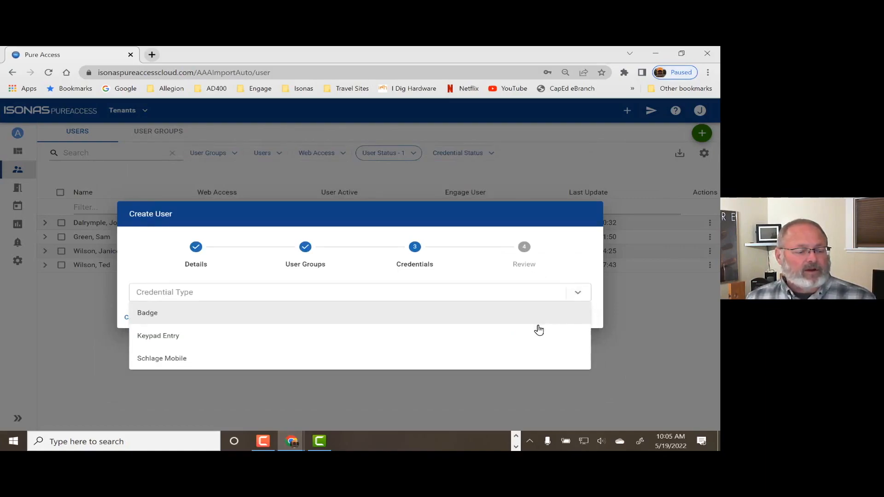
Step: Choose a Badge credential in 37X format with manual enrollment
click(148, 313)
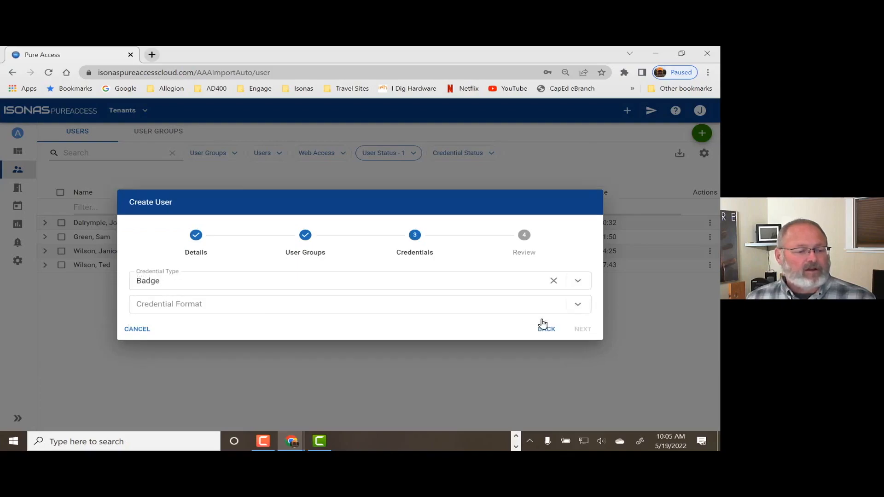
click(577, 304)
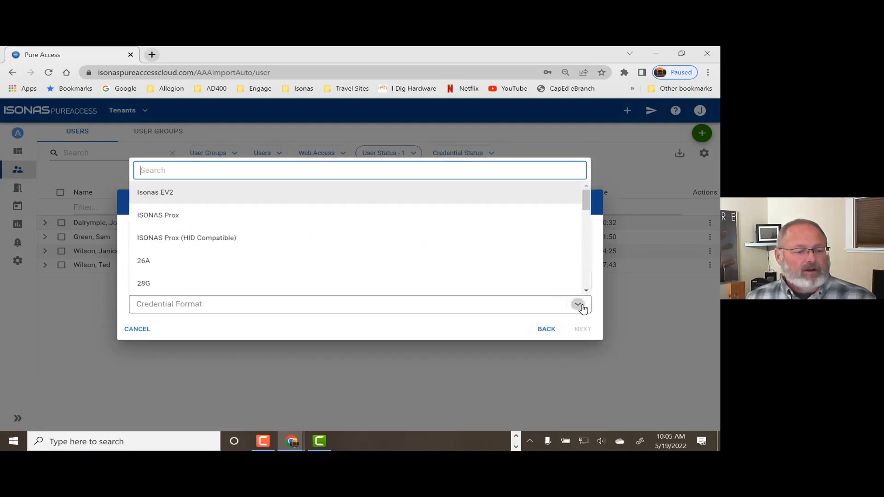
scroll(down, 3)
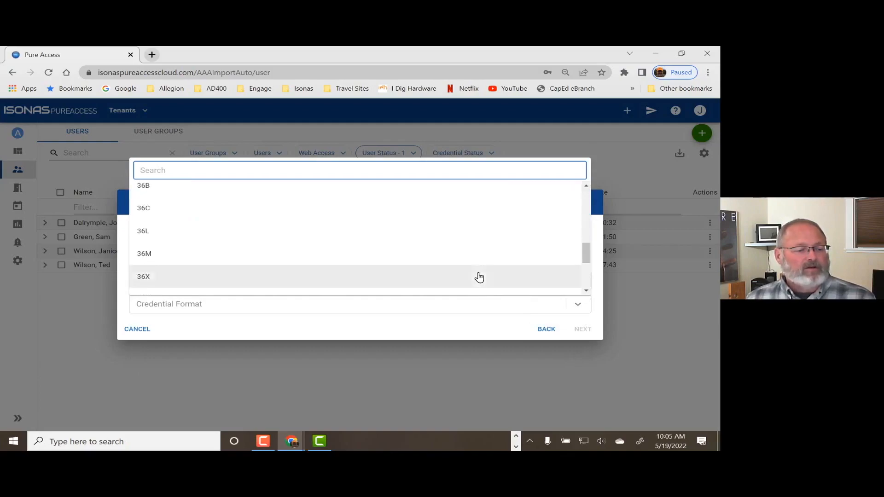
scroll(down, 3)
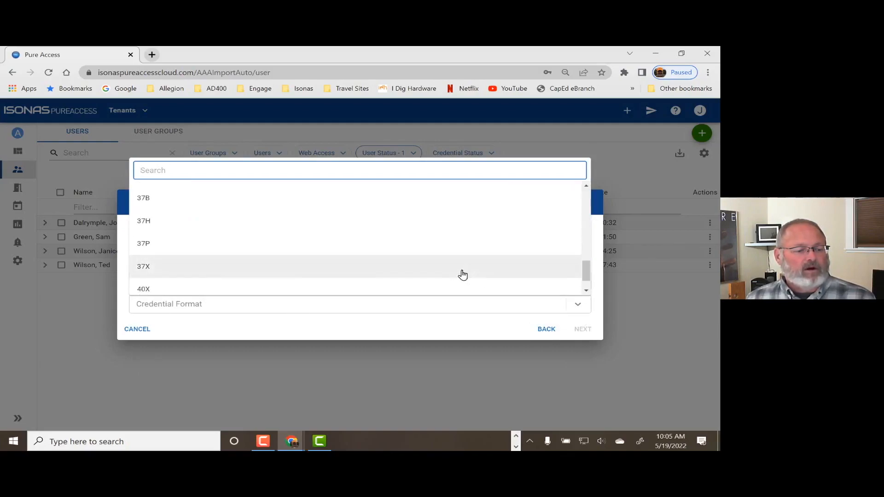
click(144, 266)
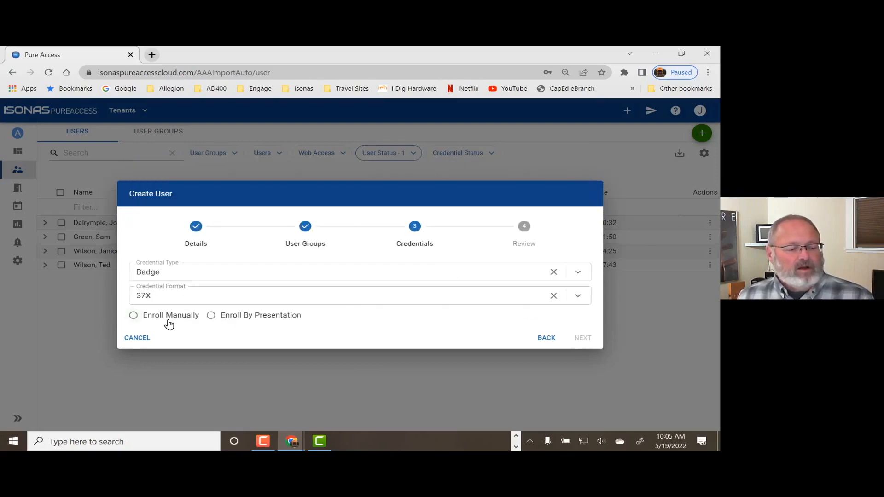
click(133, 315)
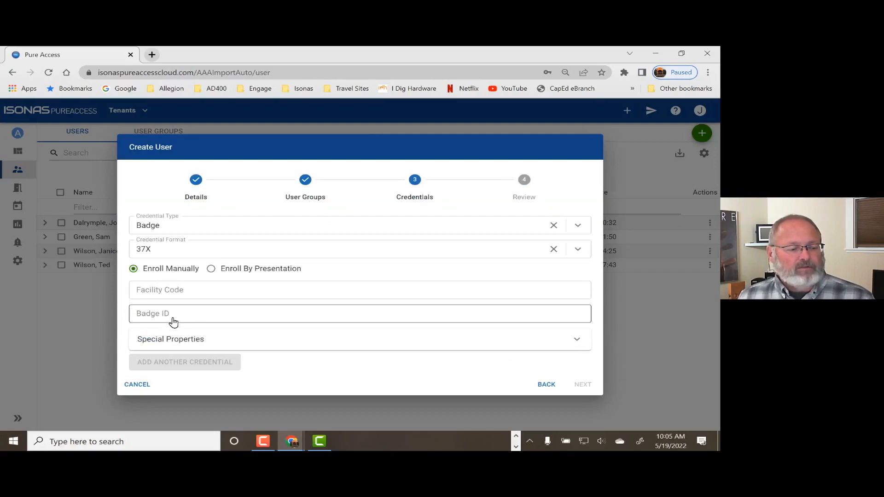
click(360, 290)
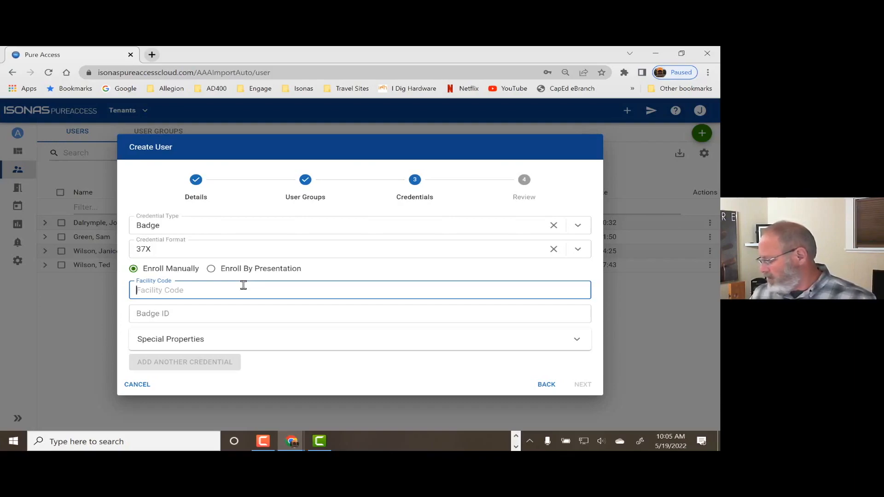
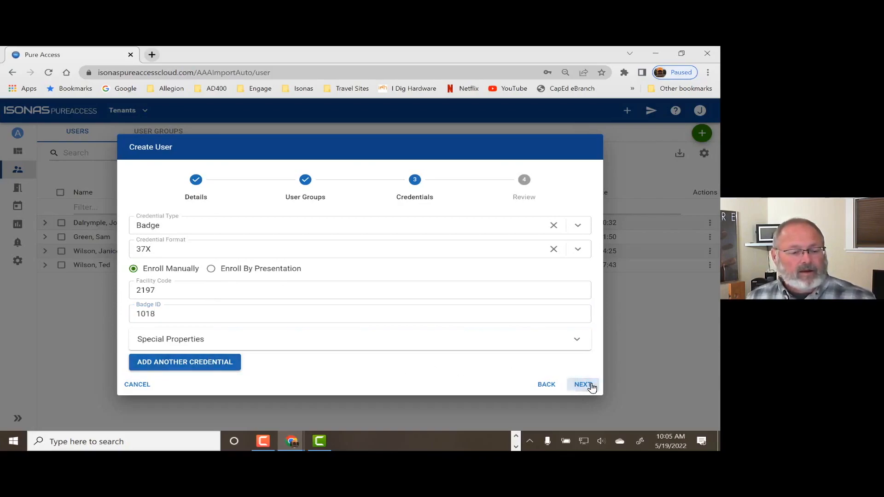
click(582, 384)
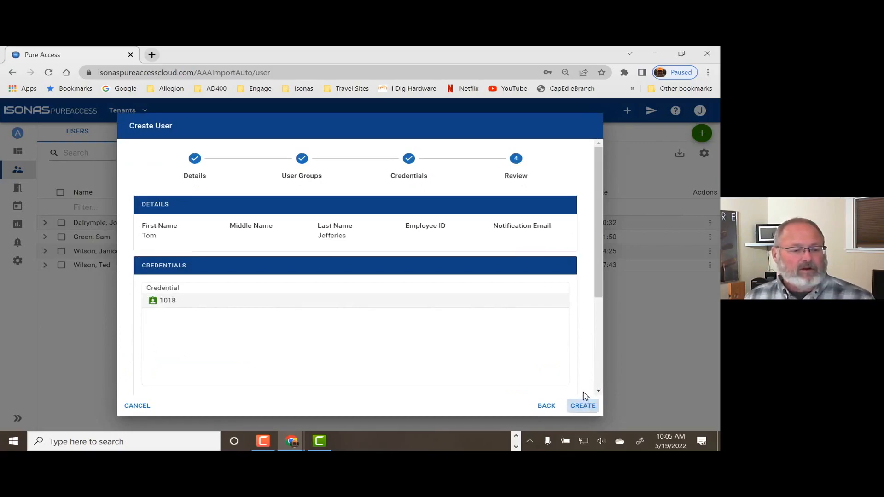
click(582, 405)
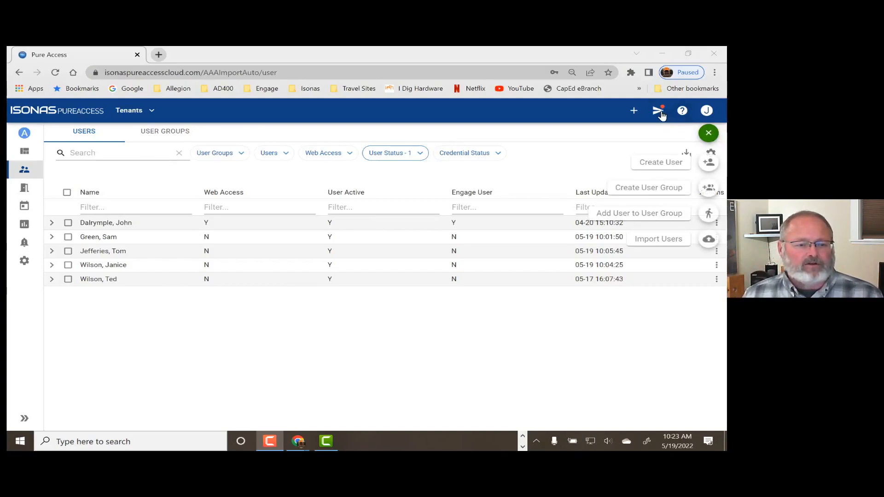
Step: Close the add-options menu, leaving the five-user list visible
click(658, 110)
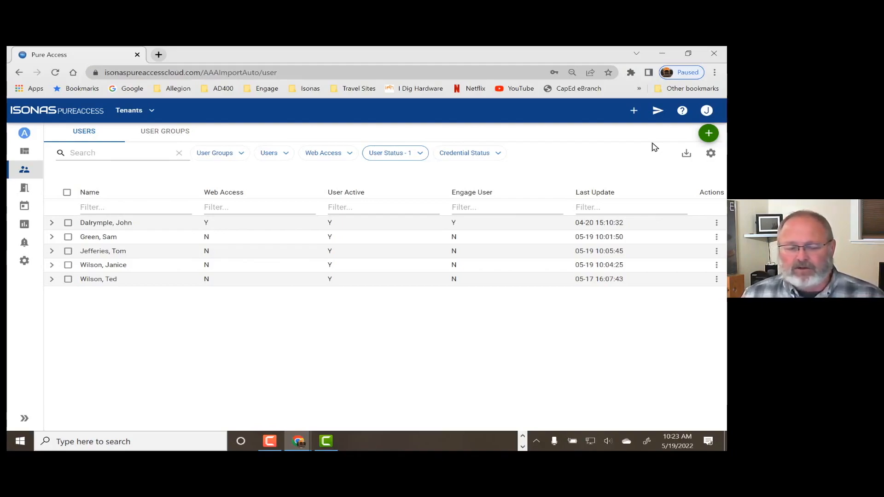
mouse_move(648, 158)
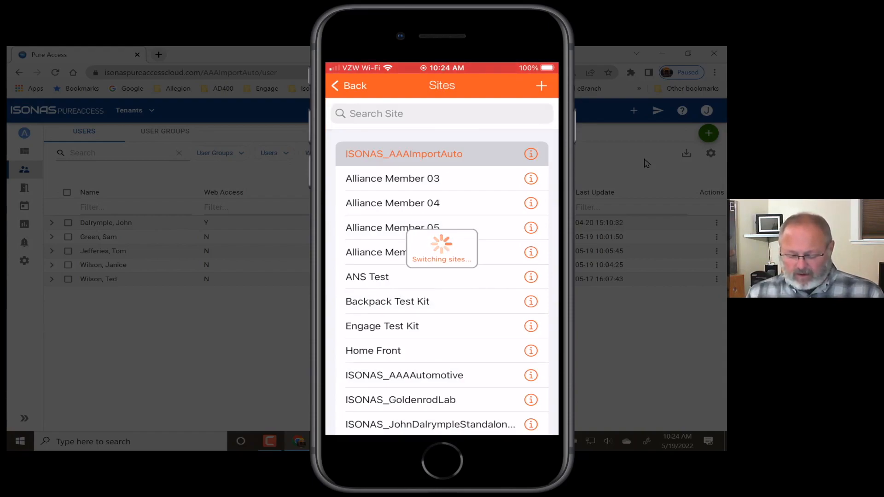
Step: Select the ISONAS_AAAImportAuto site and connect to the Brown Sparta lock's settings
click(403, 154)
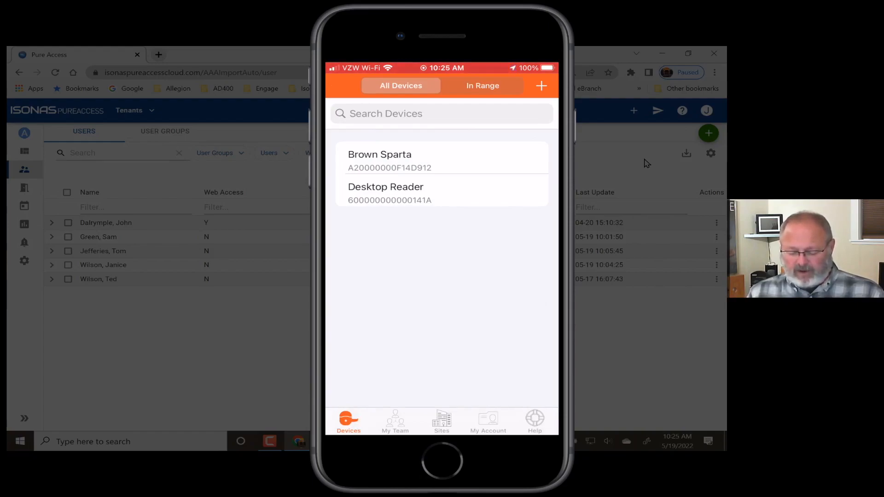
click(380, 160)
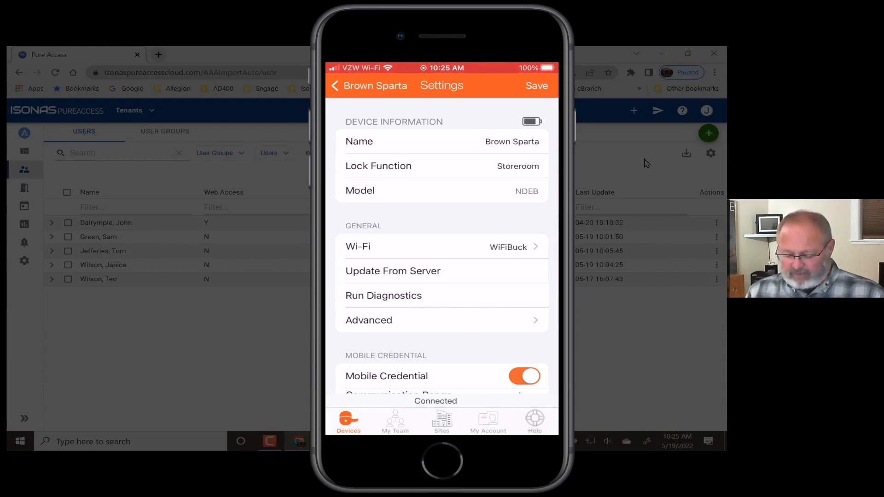
Step: Update the Brown Sparta lock from the server and return to its options menu
click(536, 85)
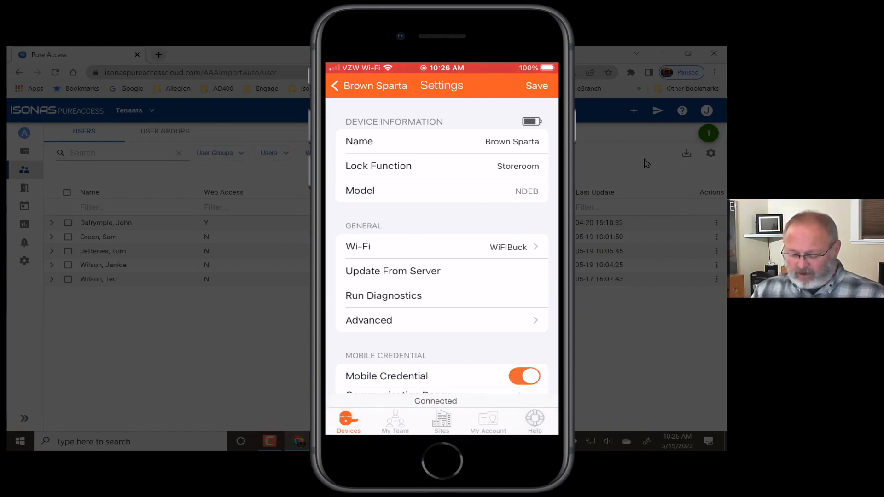
click(335, 85)
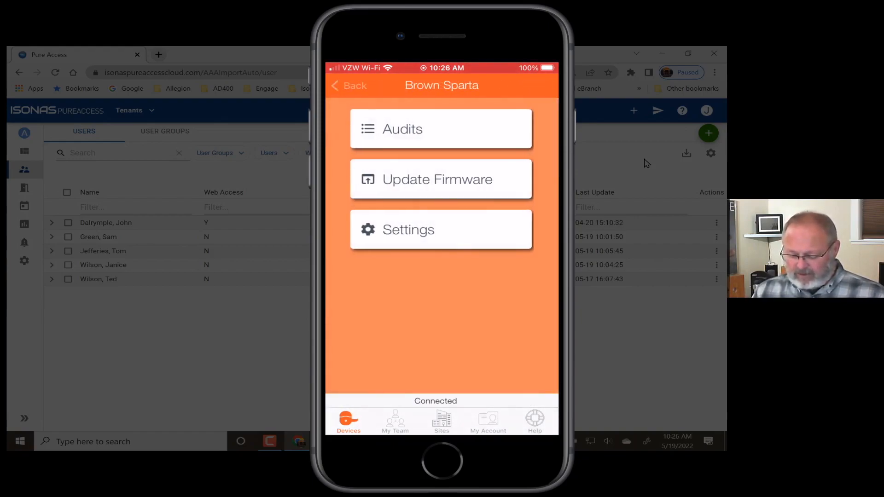